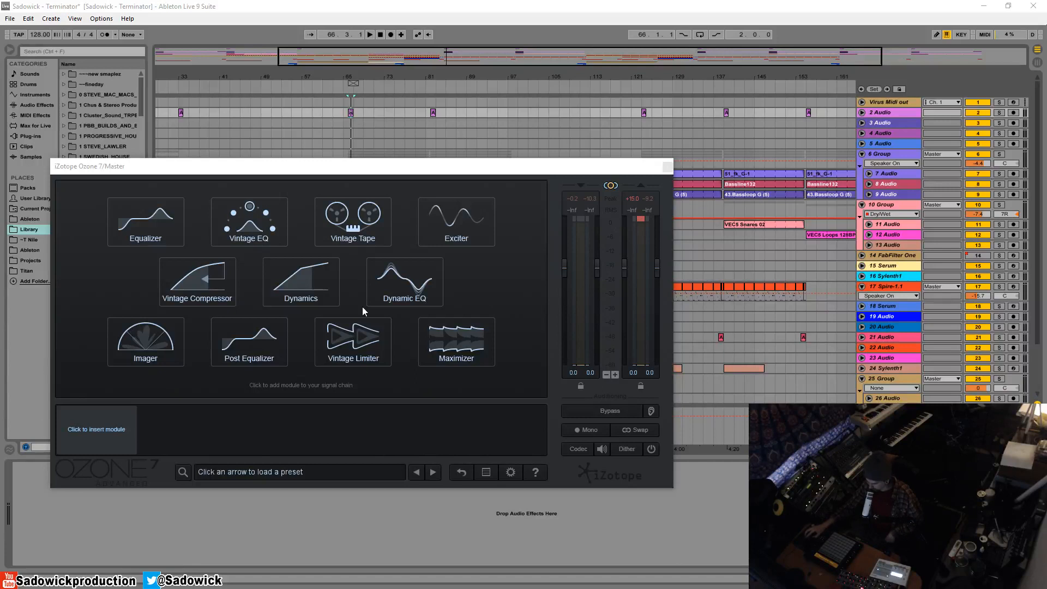
mouse_move(225, 249)
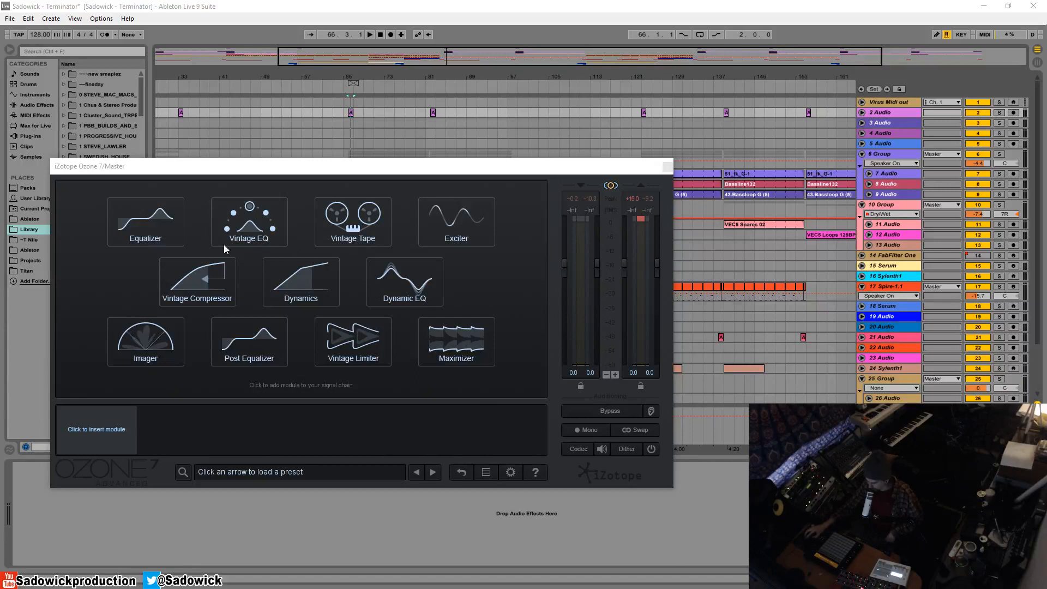
mouse_move(307, 292)
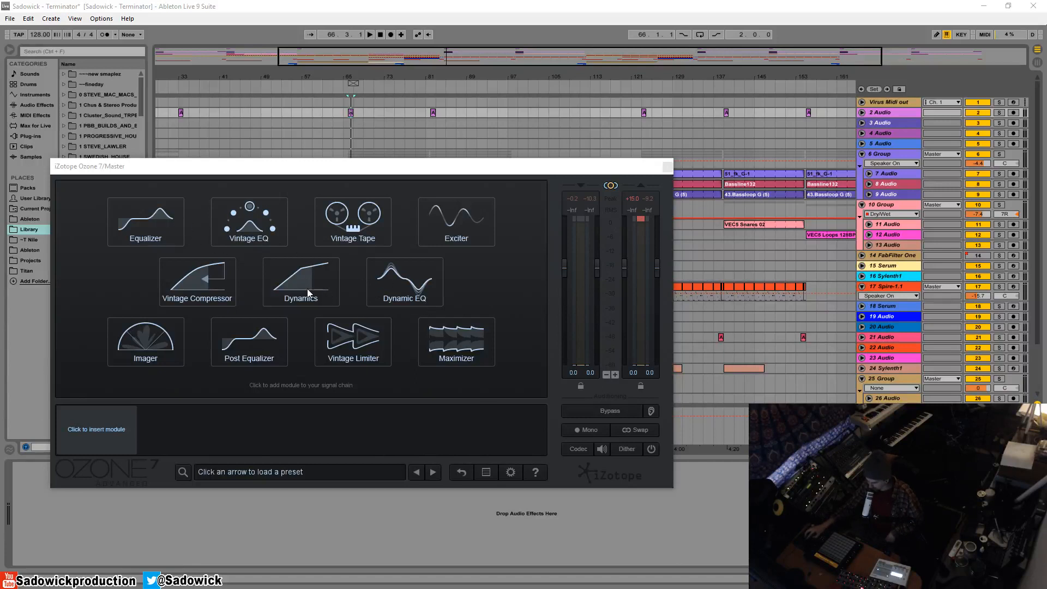
mouse_move(387, 274)
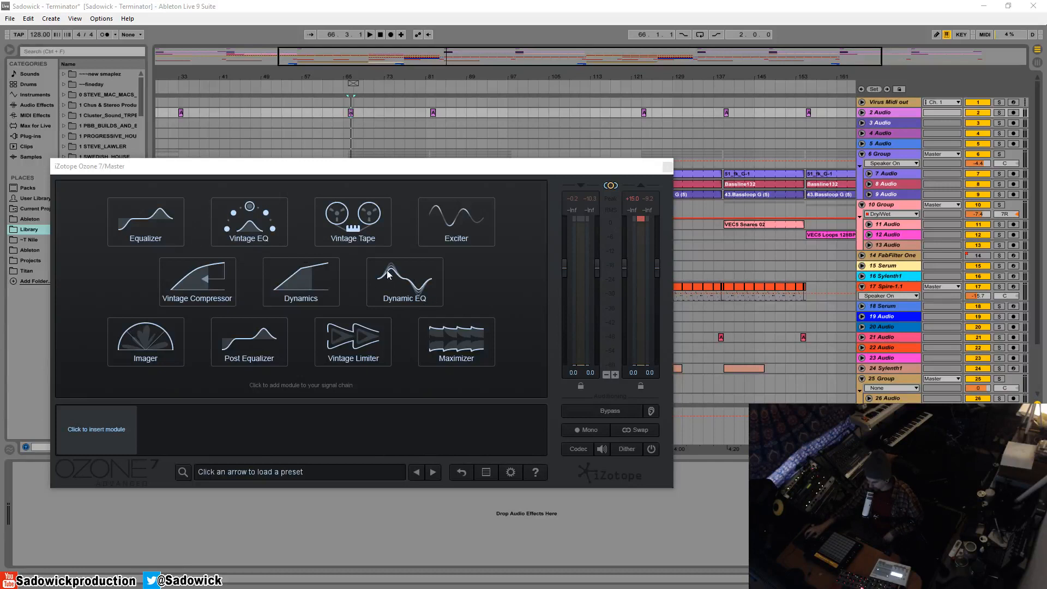
Step: Add an Equalizer module and try out a band 5 cut around 1.9–2.6 kHz
click(145, 221)
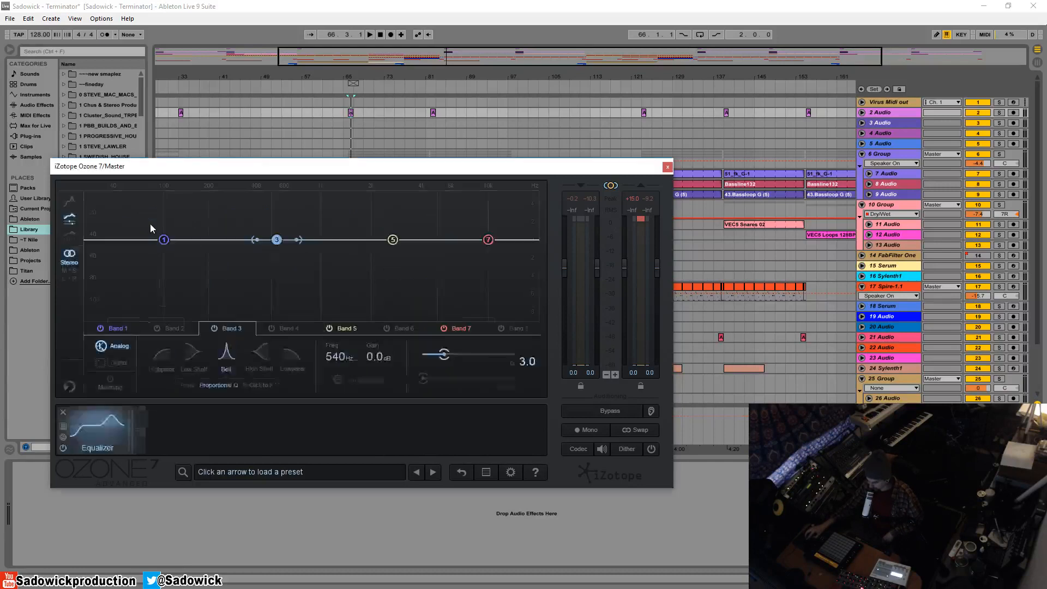
drag(393, 239, 385, 259)
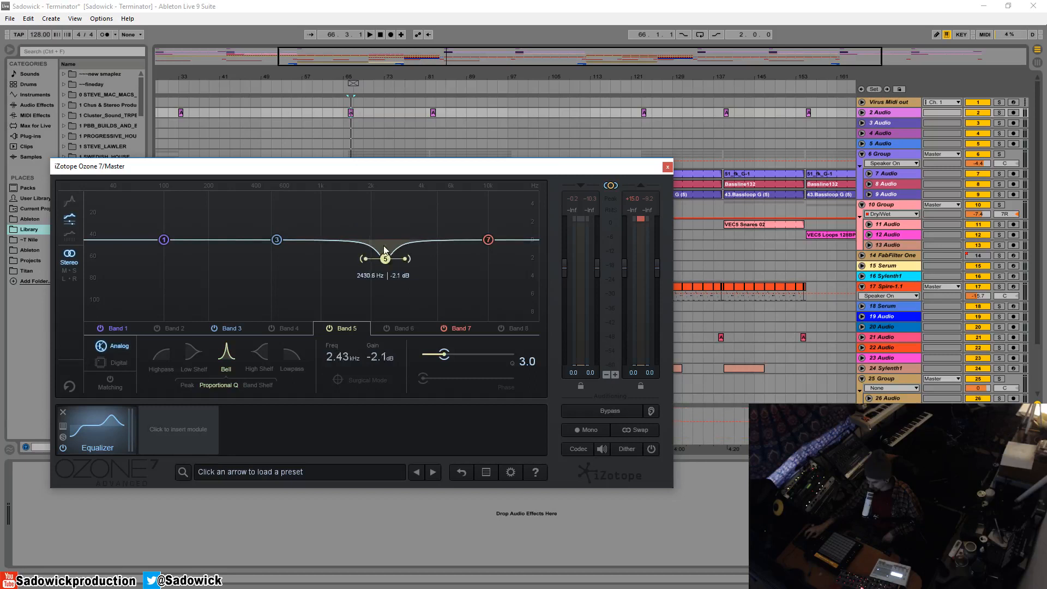
drag(384, 259, 390, 257)
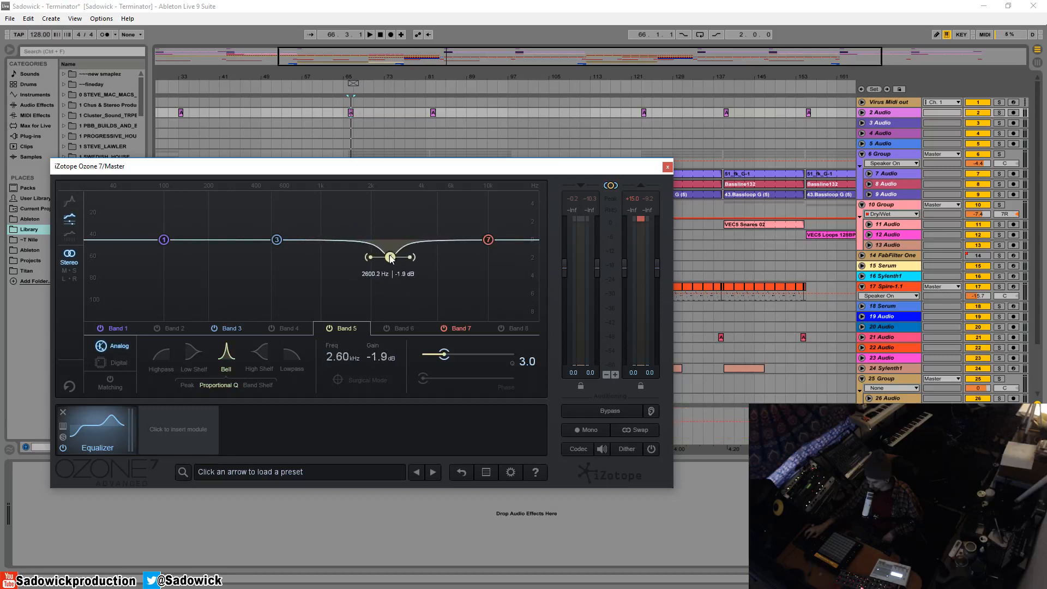
drag(390, 257, 368, 255)
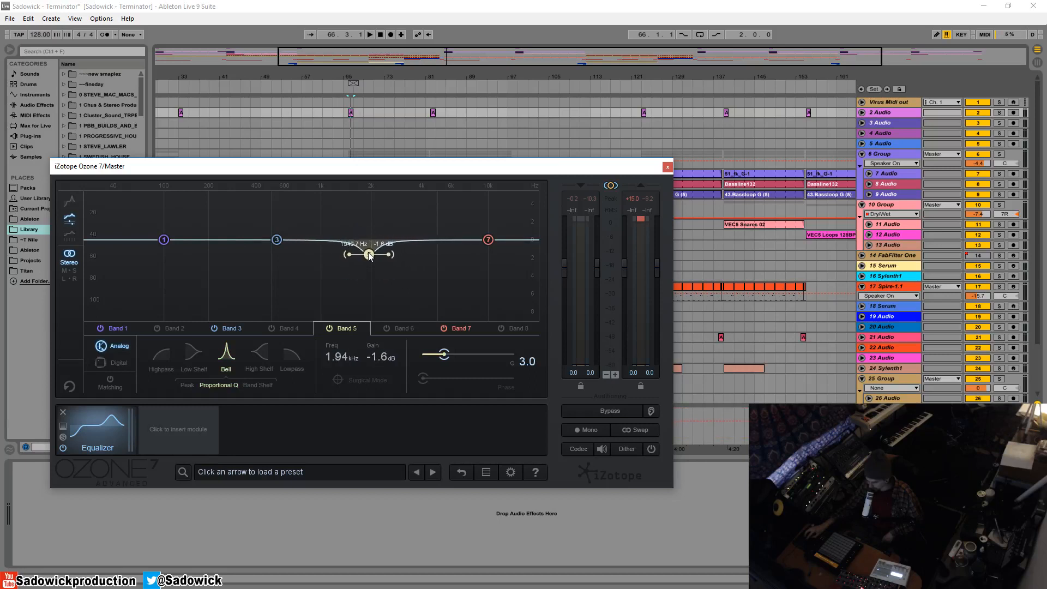
drag(371, 240, 392, 240)
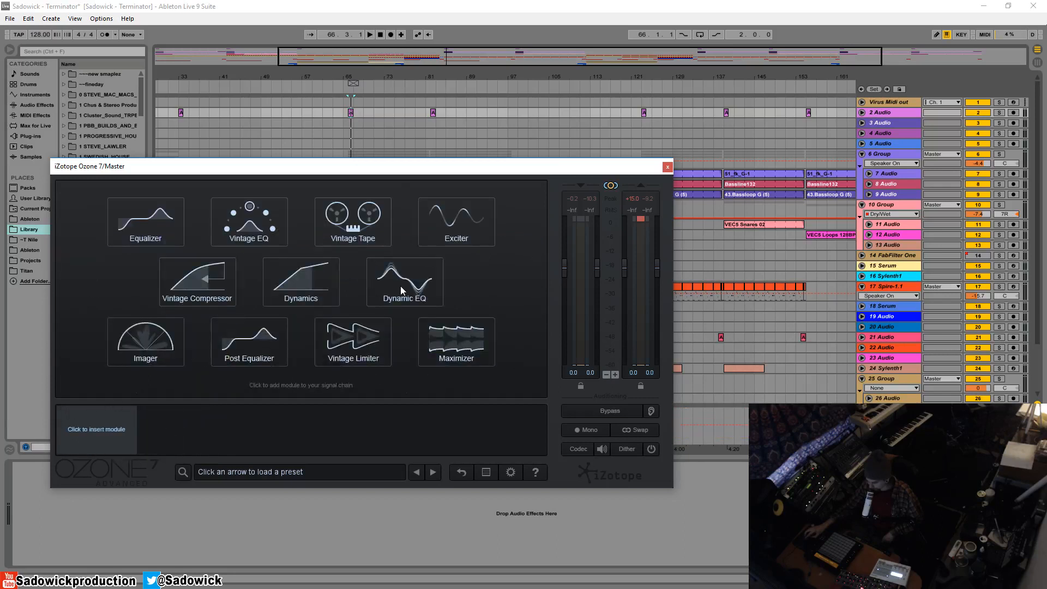
Step: Add the Dynamic EQ module to the chain and start playback
click(404, 280)
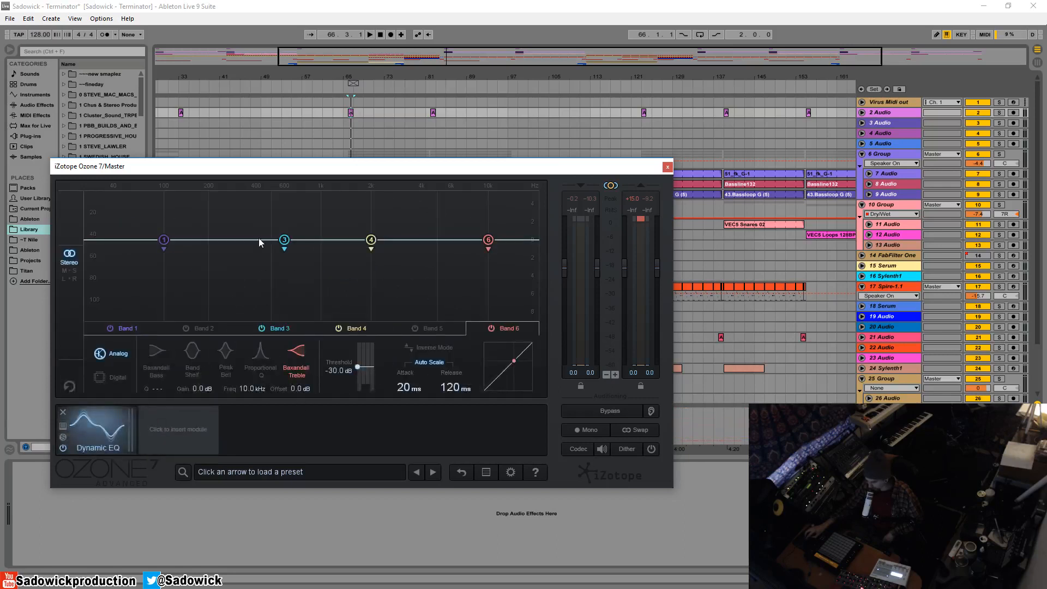
click(369, 34)
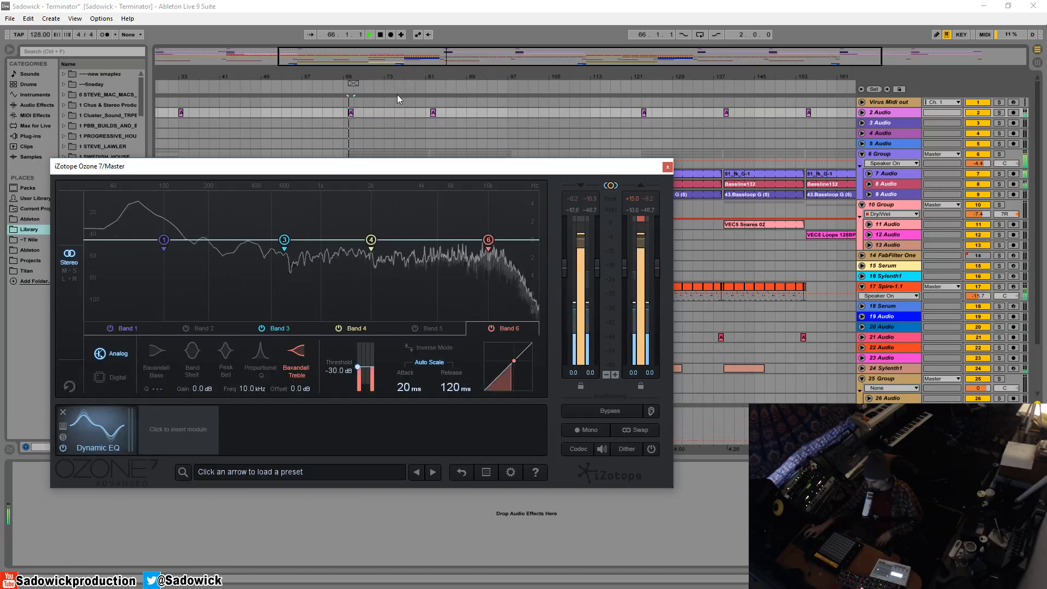
click(369, 34)
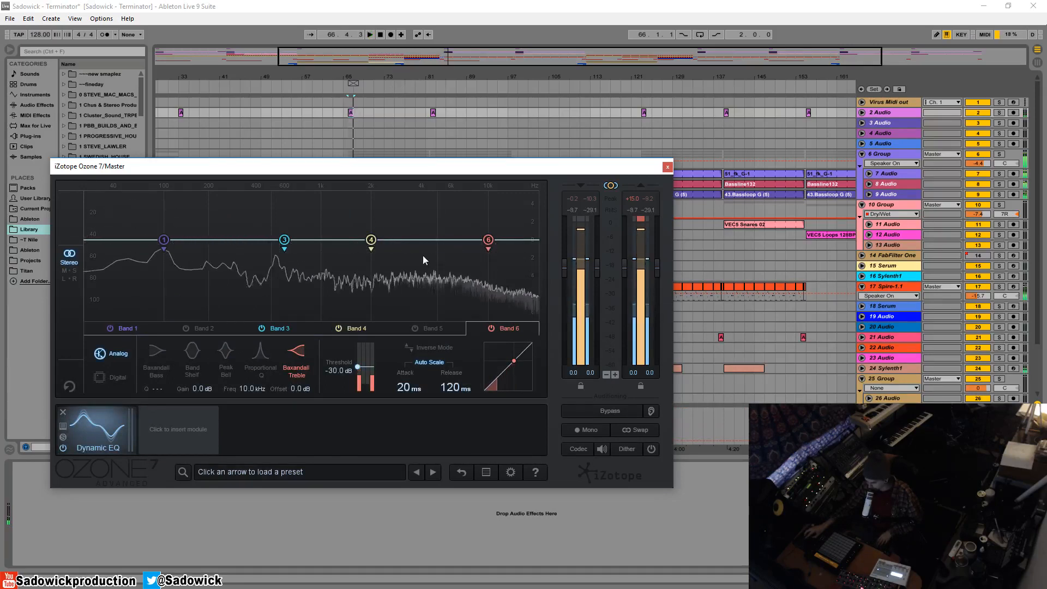
Step: Turn on Show Peak Hold in the graph's Spectrum Options
right_click(422, 260)
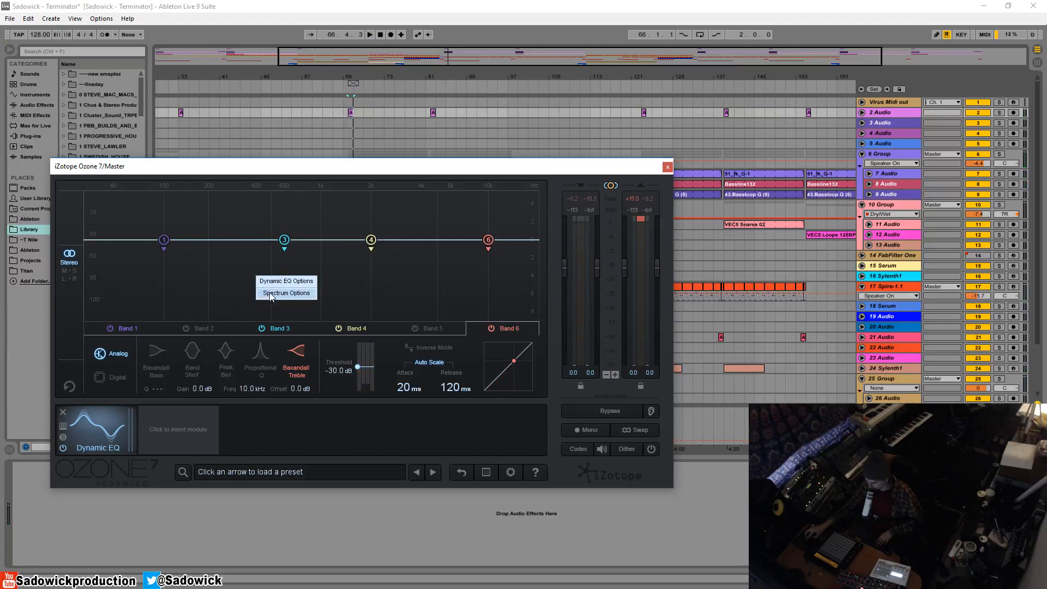
click(286, 294)
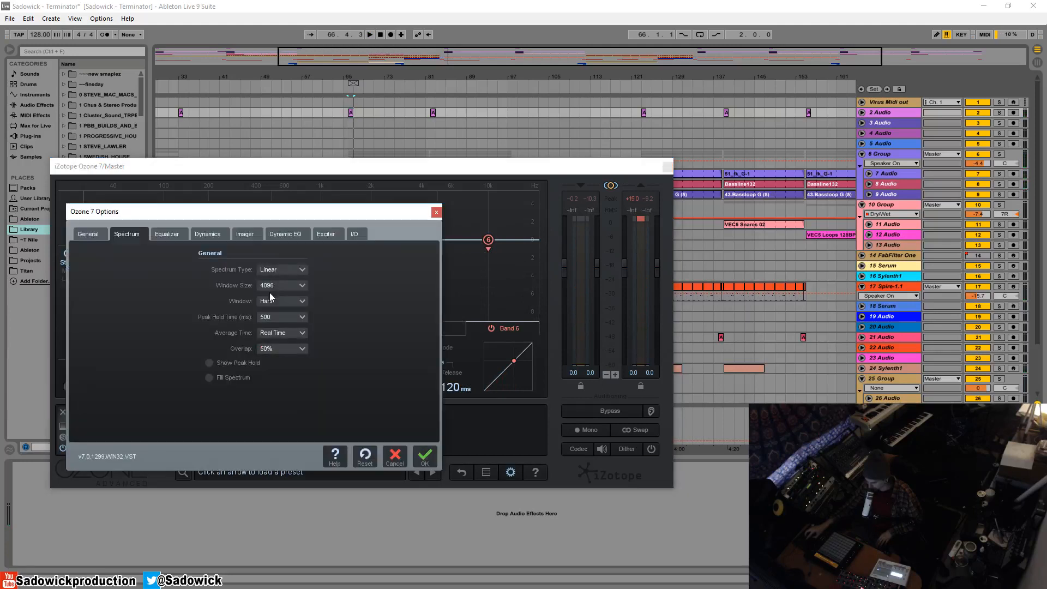
click(208, 363)
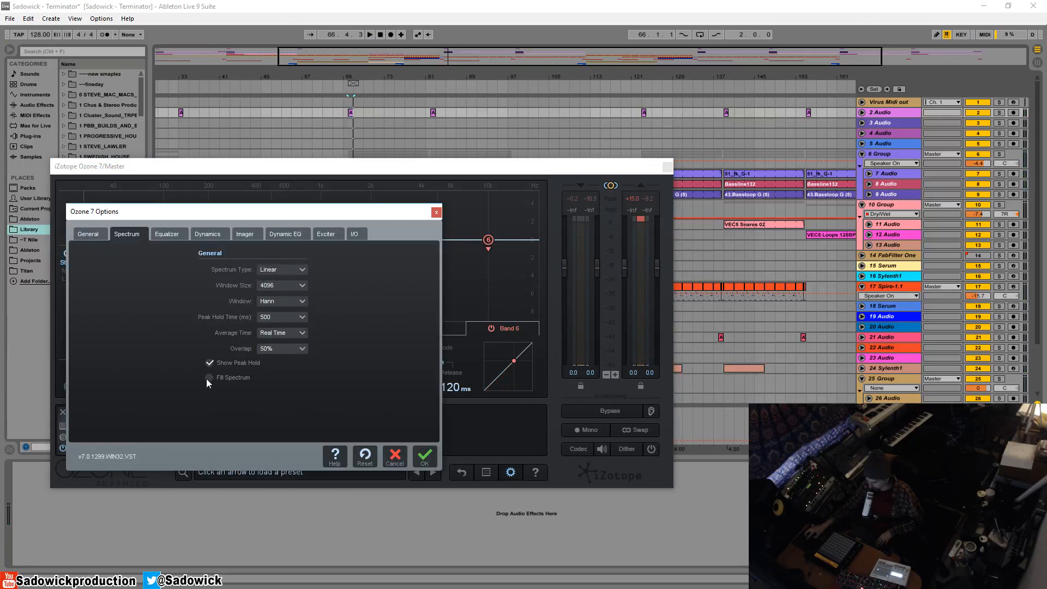
click(209, 377)
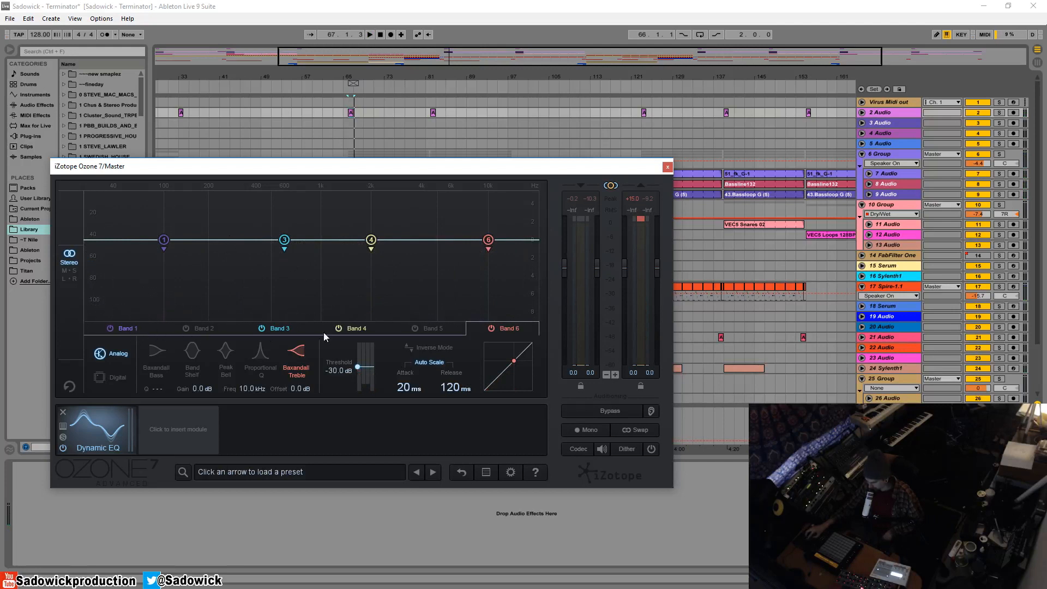
mouse_move(358, 369)
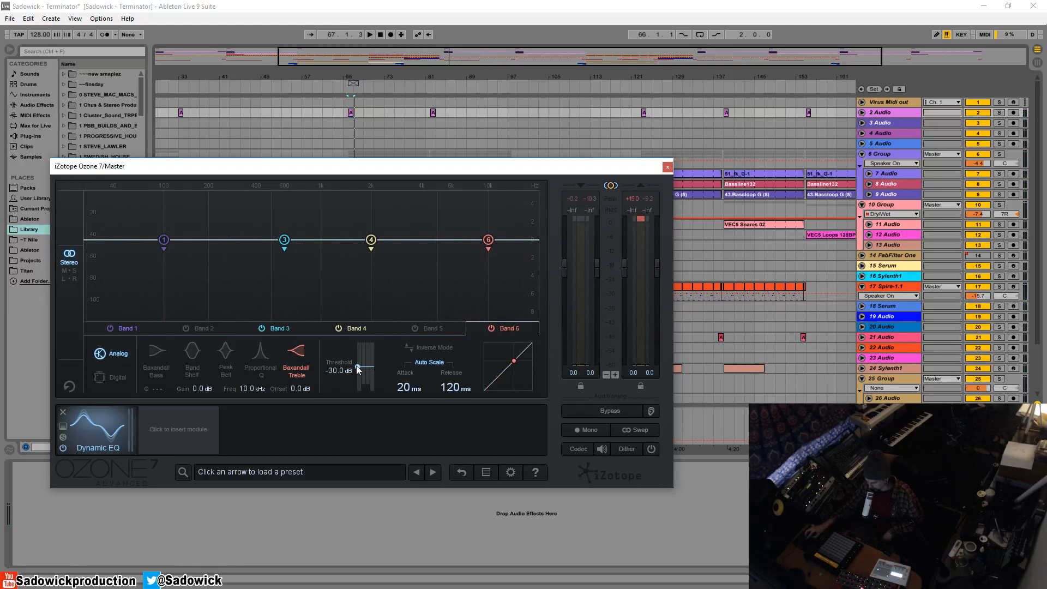
Step: Drag band 6's Threshold slider up, settling at -16.4 dB
drag(357, 369, 365, 357)
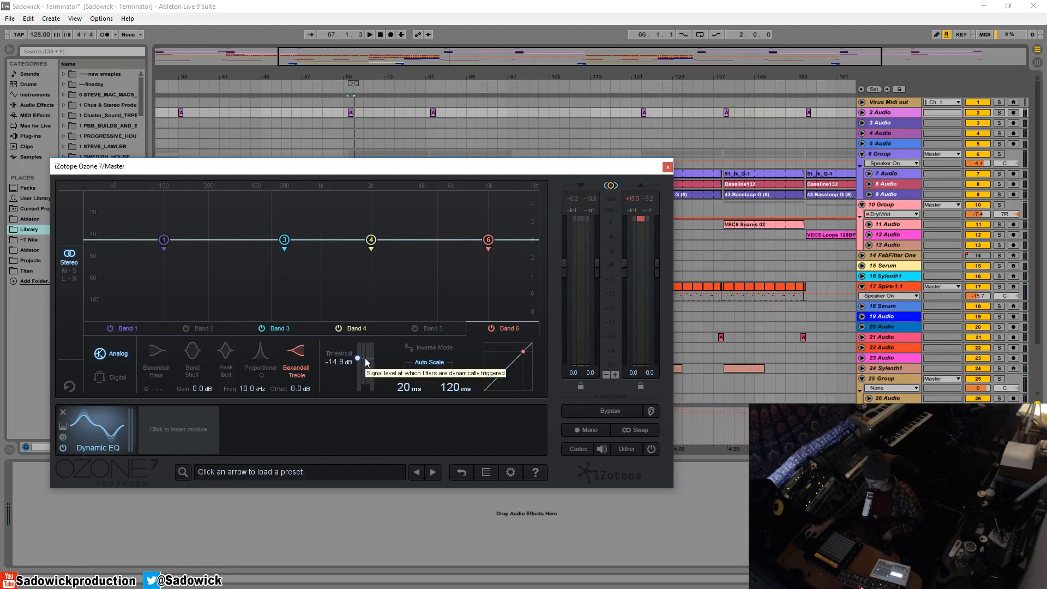
drag(357, 358, 364, 359)
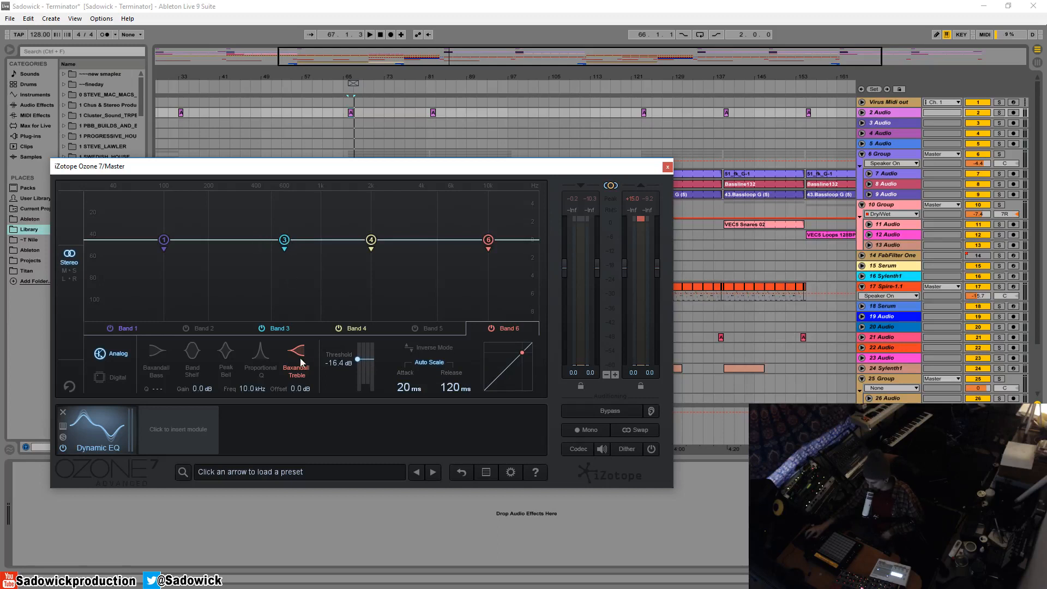
mouse_move(395, 262)
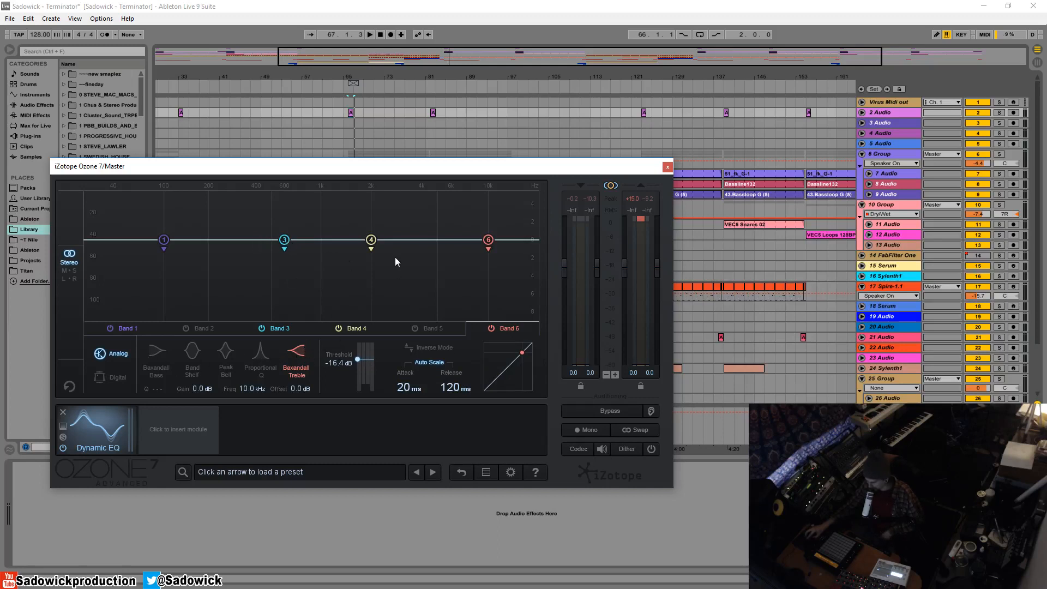
mouse_move(394, 257)
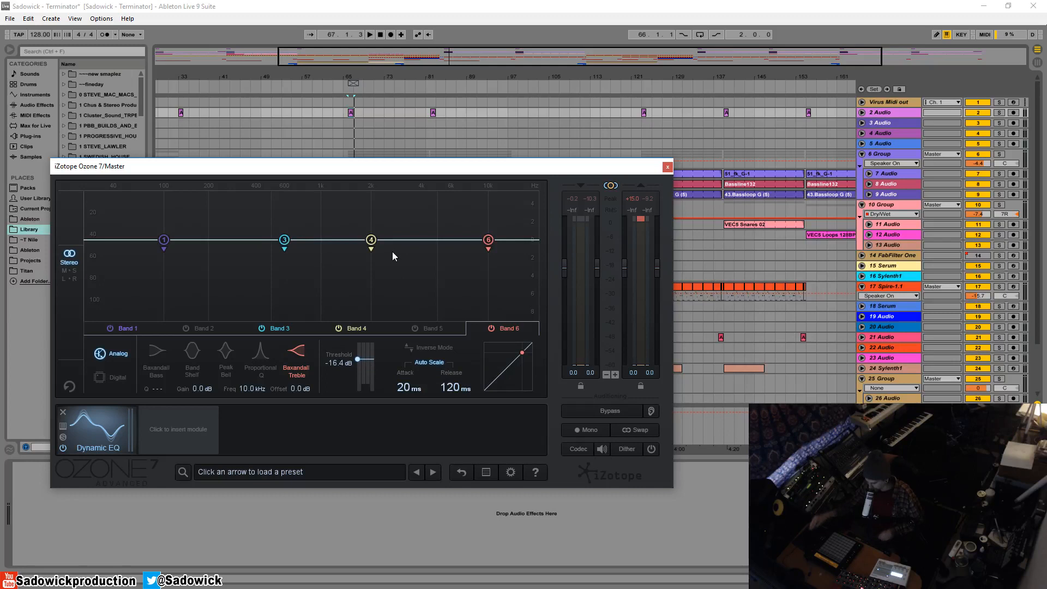
mouse_move(422, 393)
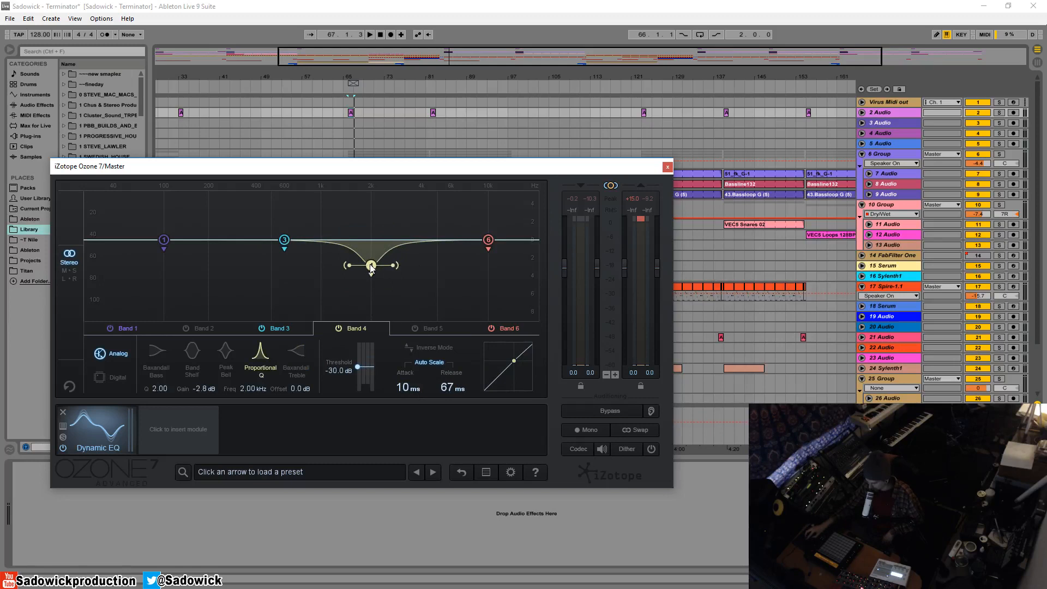
mouse_move(422, 367)
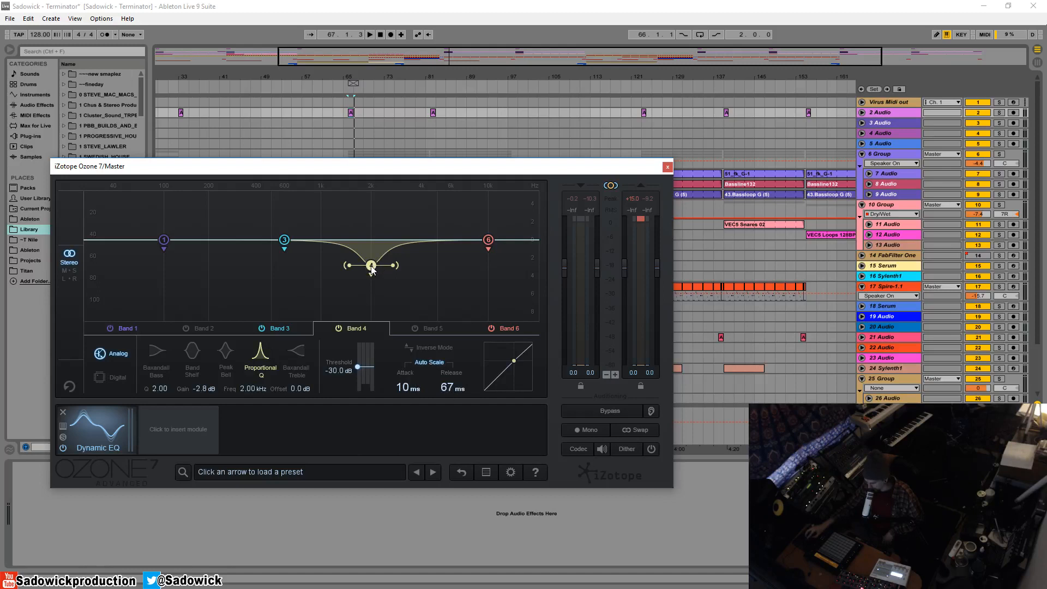
Step: Sweep band 4's cut from near 2 kHz up to about 15.7 kHz, then down to around 20 Hz
drag(371, 265, 371, 273)
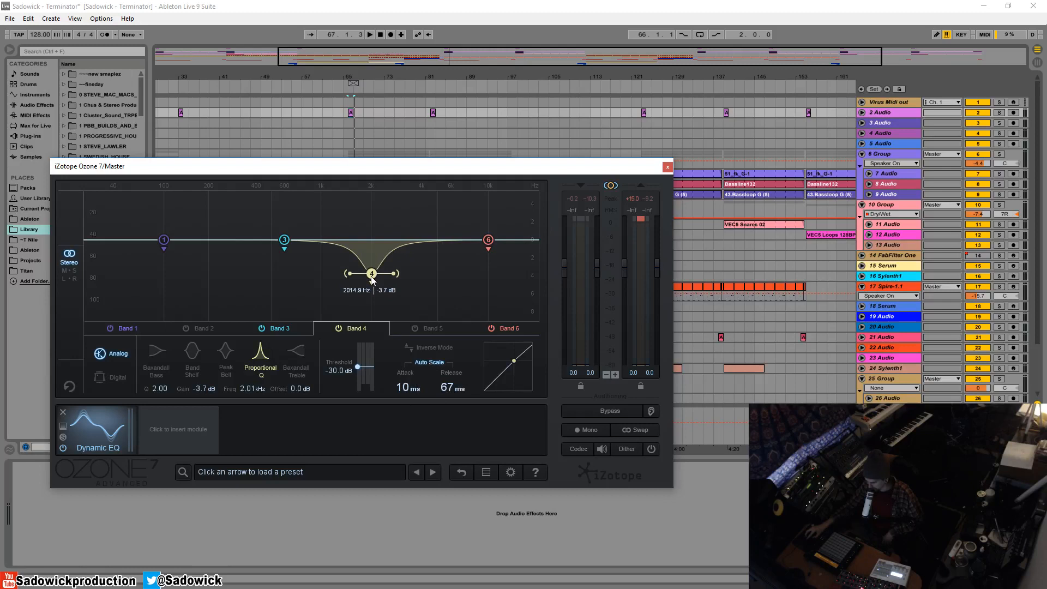
drag(371, 273, 520, 286)
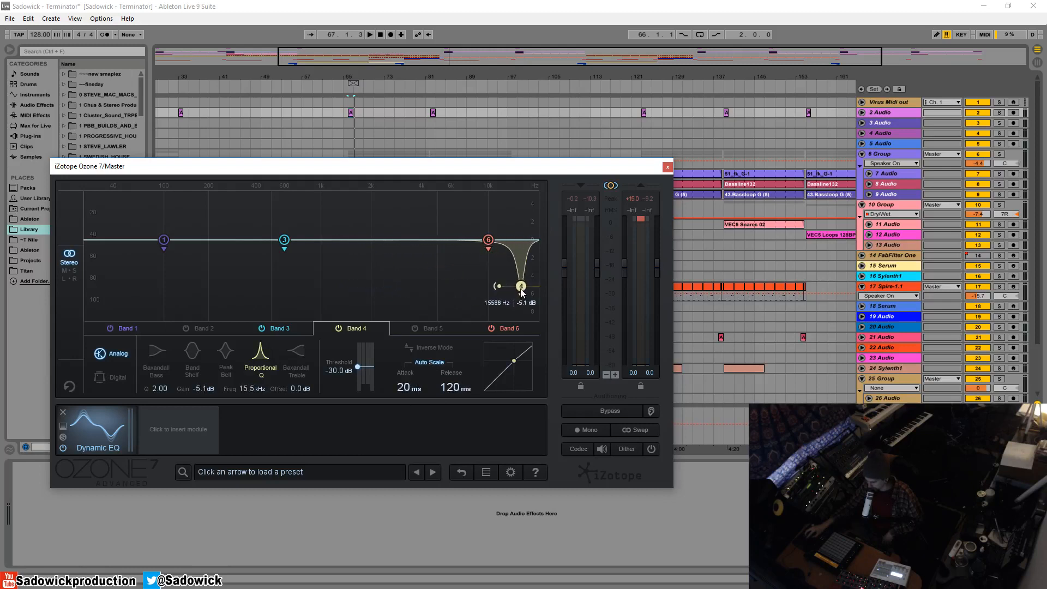
drag(521, 285, 522, 286)
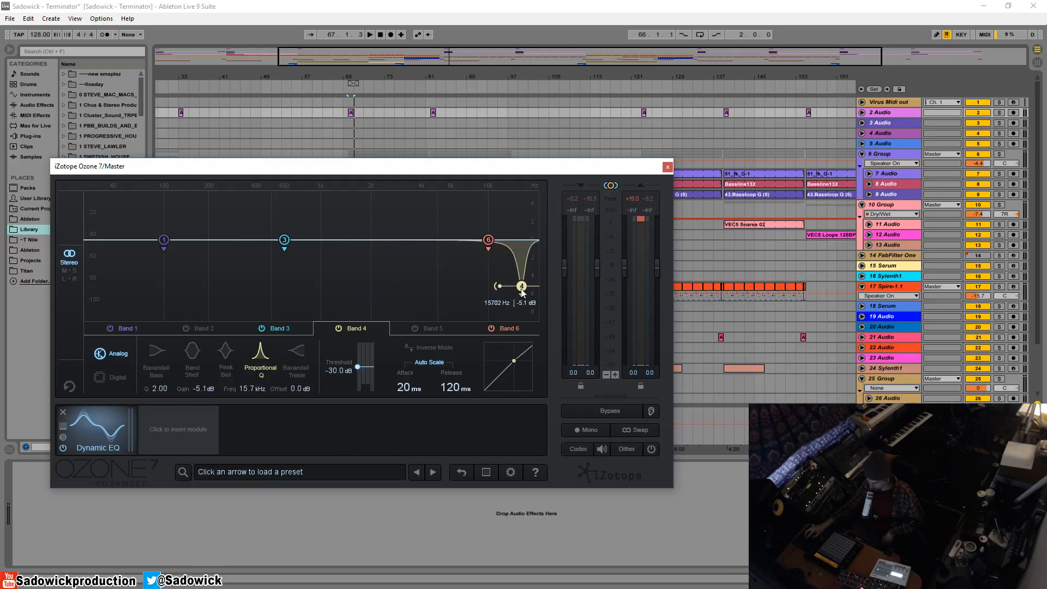
drag(523, 286, 507, 284)
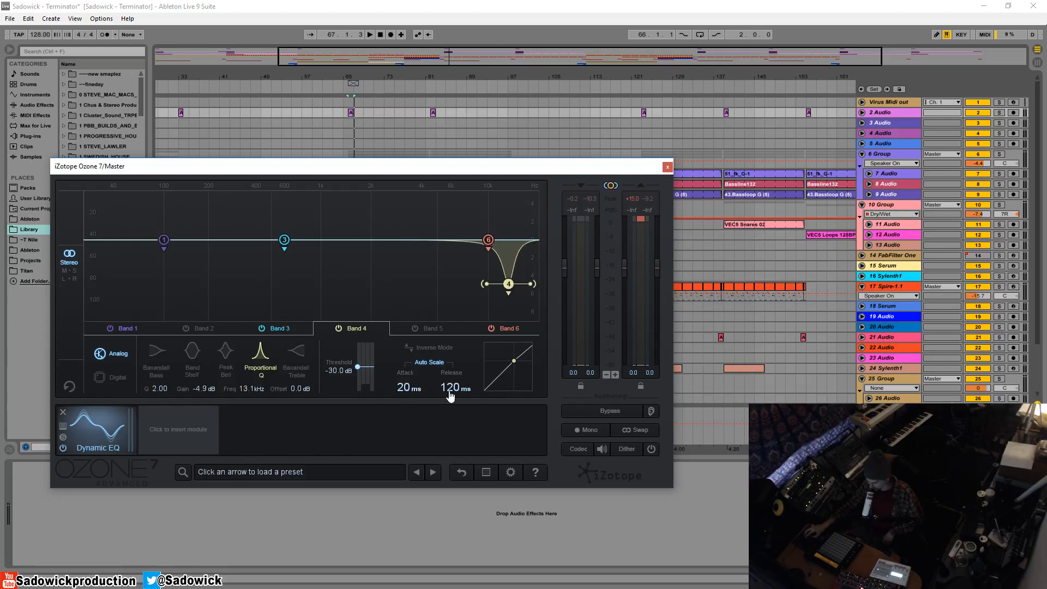
drag(508, 283, 388, 302)
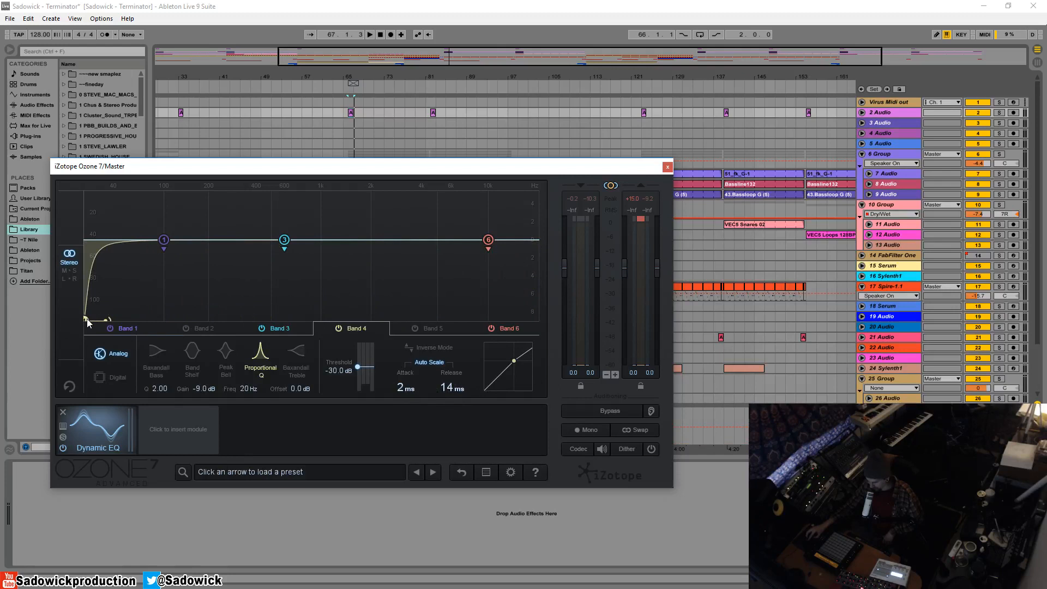
Step: Move band 4's cut from about 34 Hz up to roughly 3.45 kHz
drag(87, 319, 107, 280)
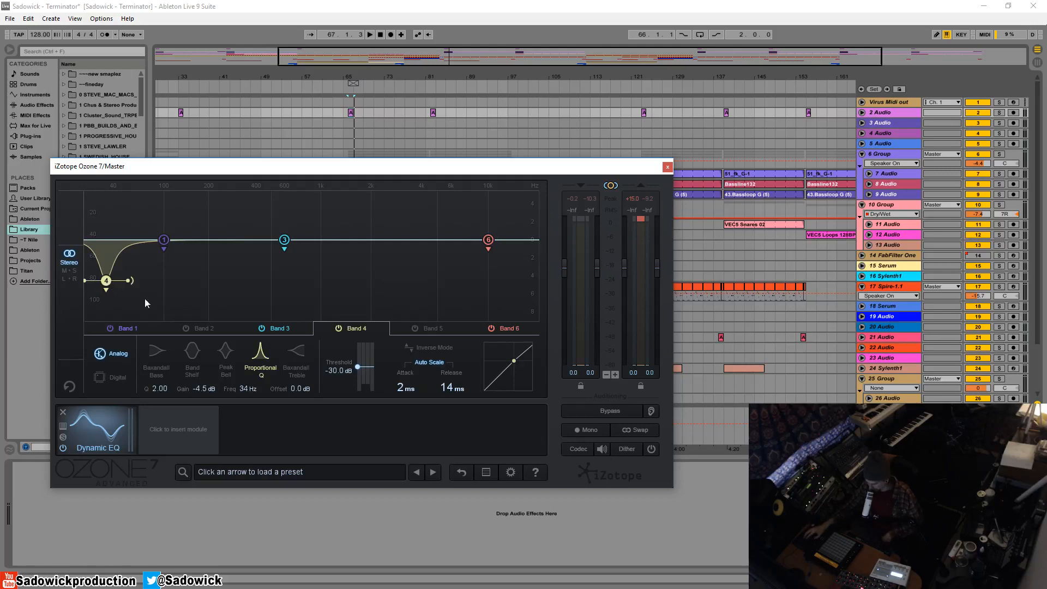
mouse_move(109, 284)
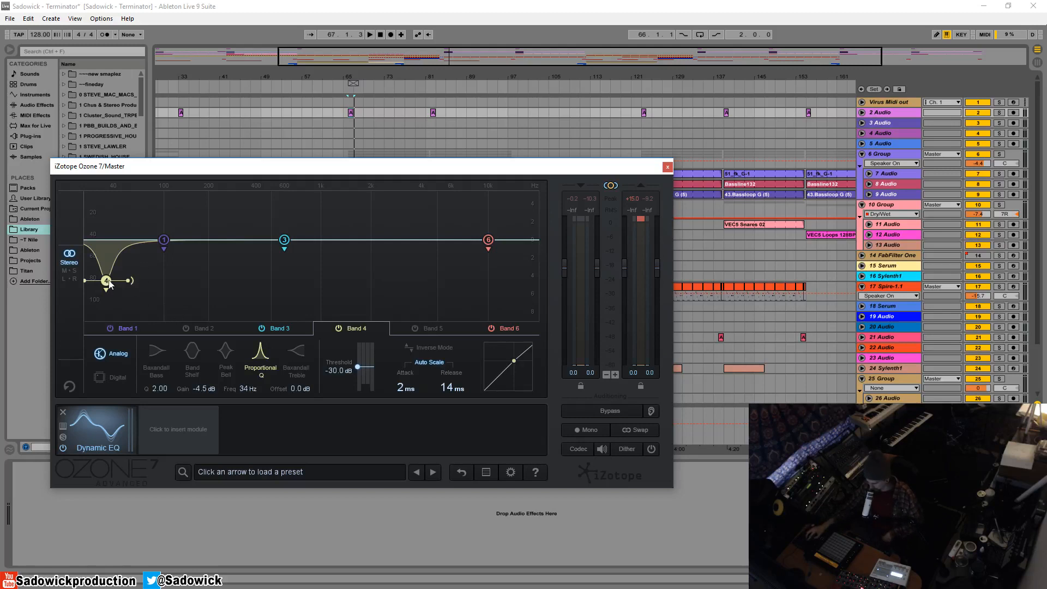
mouse_move(112, 272)
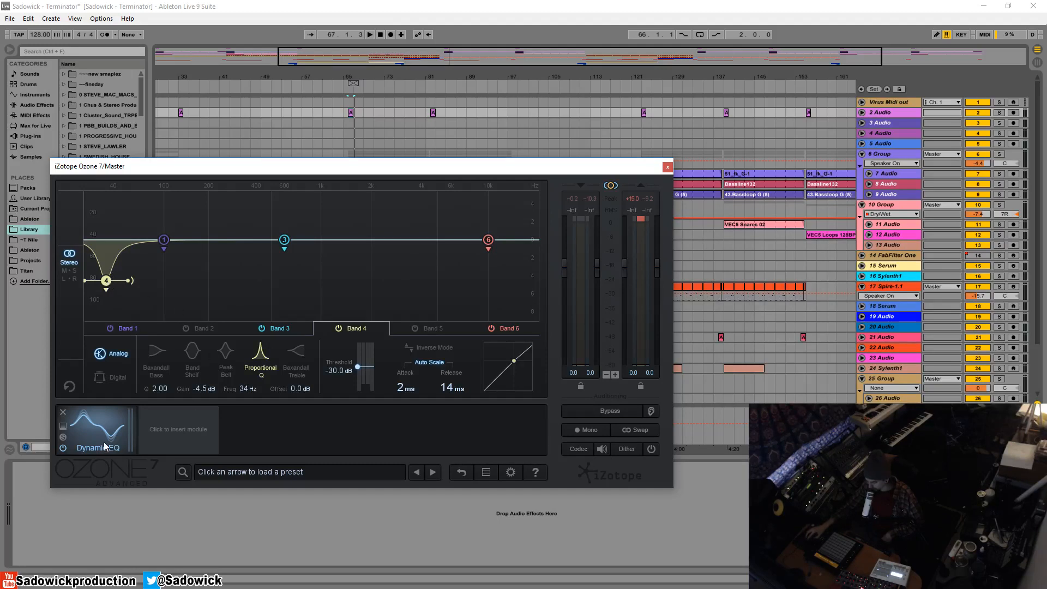
mouse_move(133, 324)
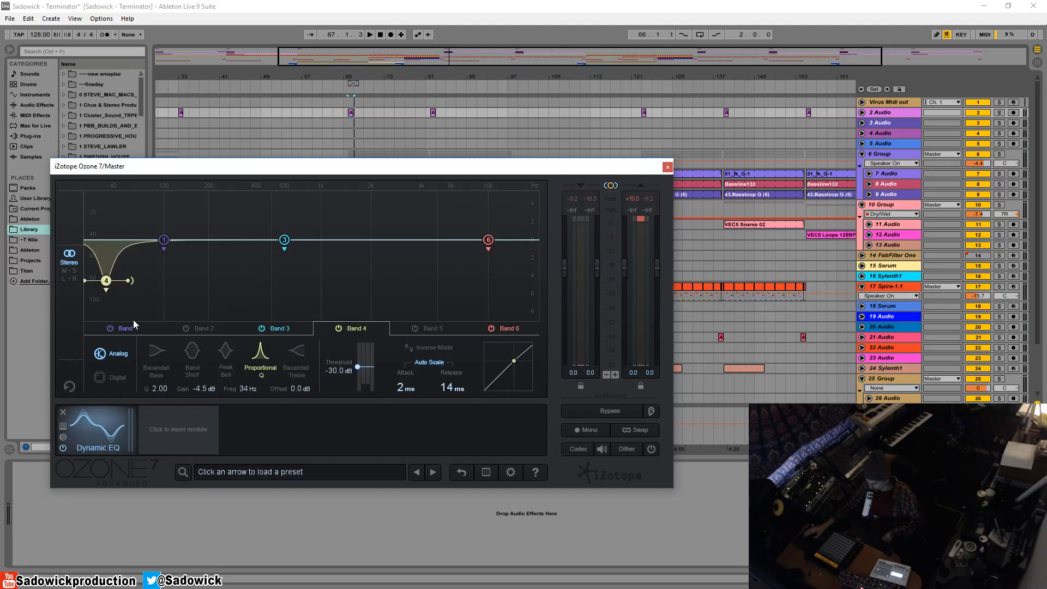
mouse_move(160, 439)
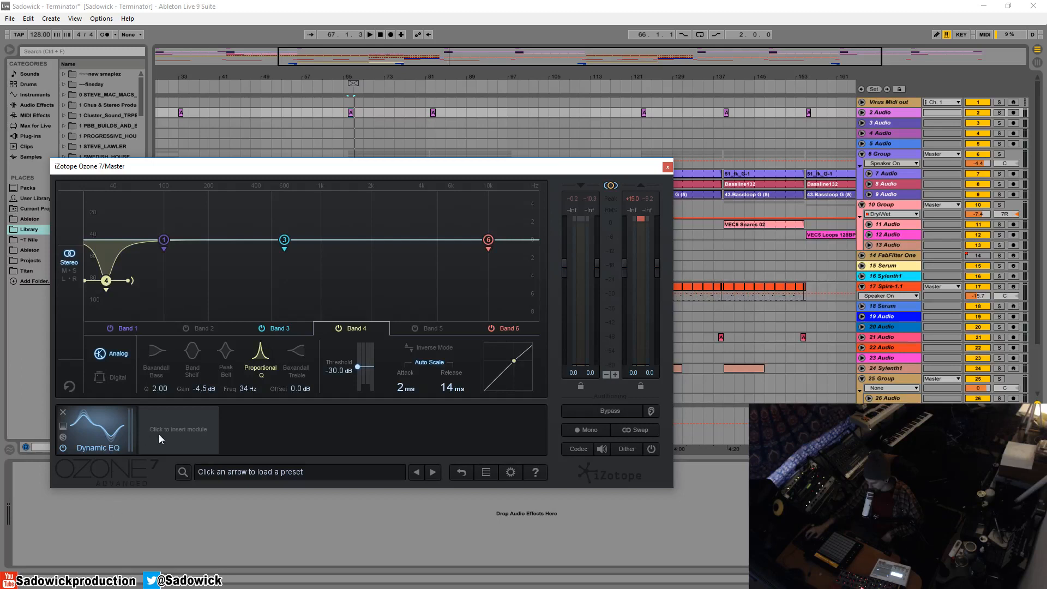
click(178, 428)
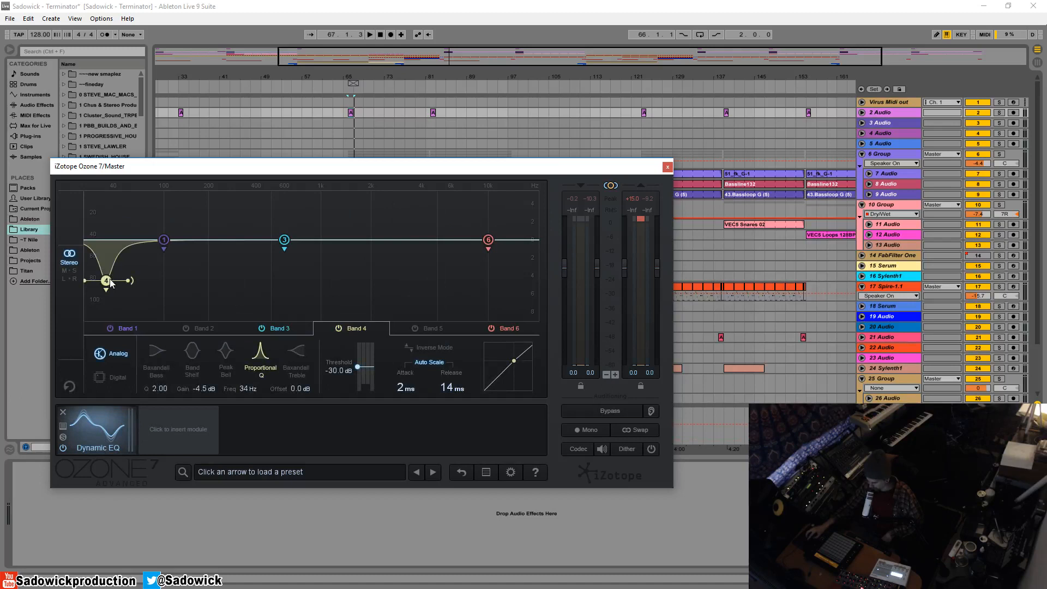
drag(106, 280, 341, 274)
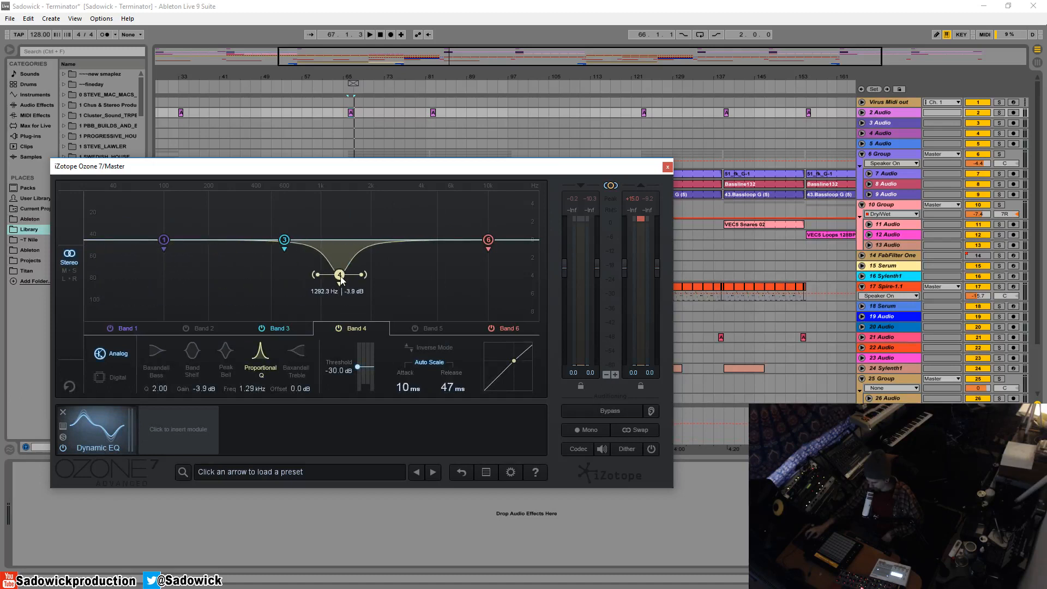
drag(340, 274, 393, 274)
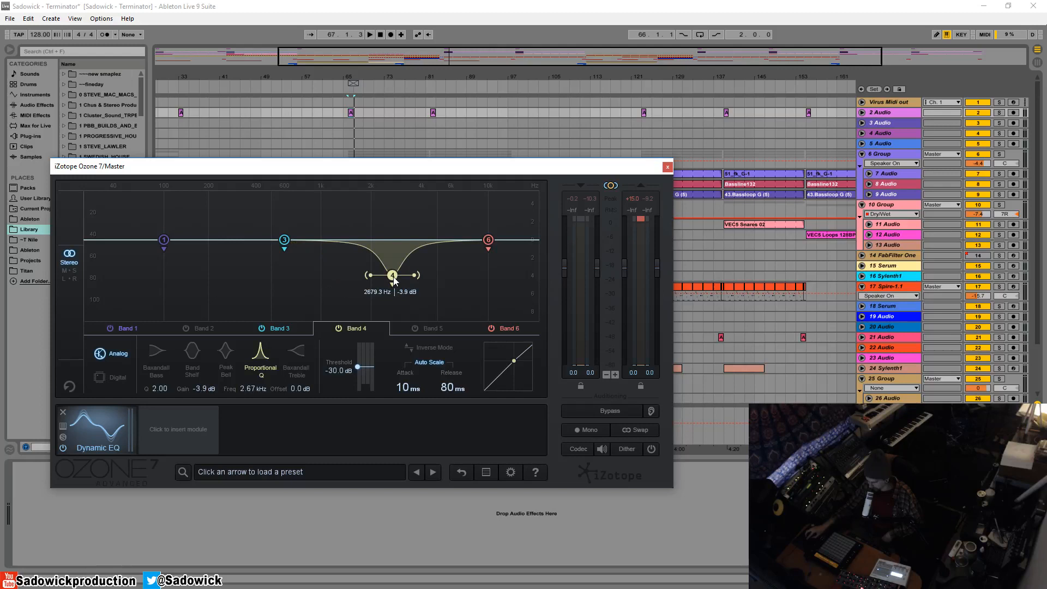
drag(392, 274, 411, 273)
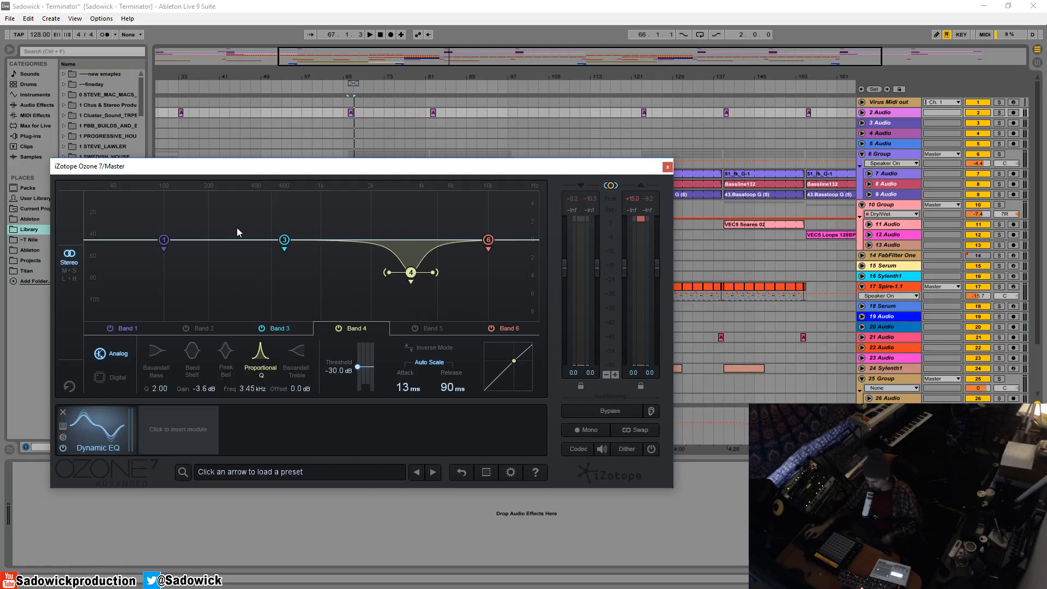
mouse_move(415, 294)
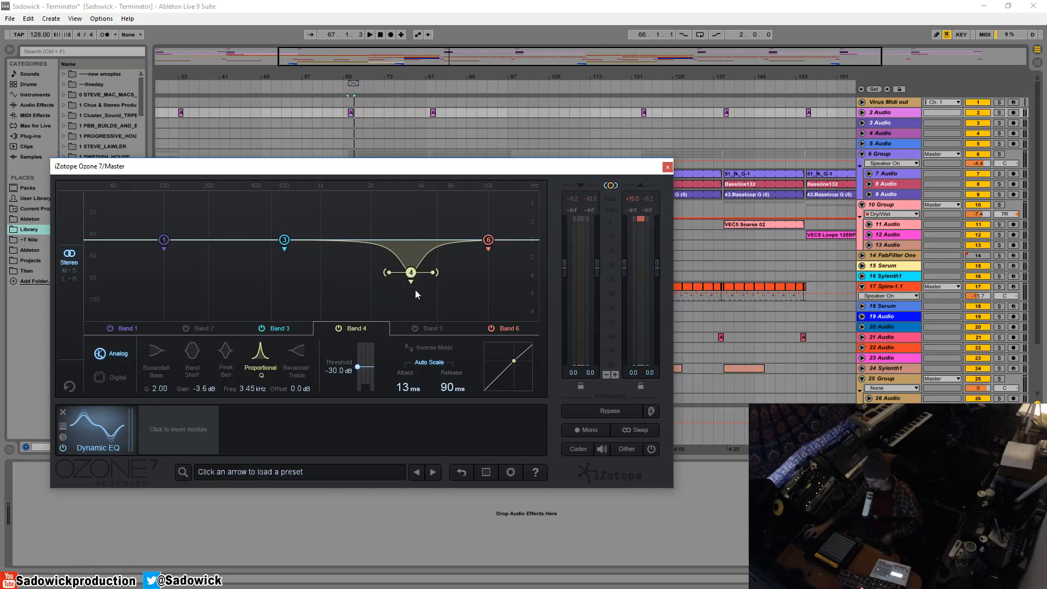
Step: Narrow and deepen band 4's cut to about -7.6 dB, shifting it toward 2 kHz
drag(410, 272, 411, 287)
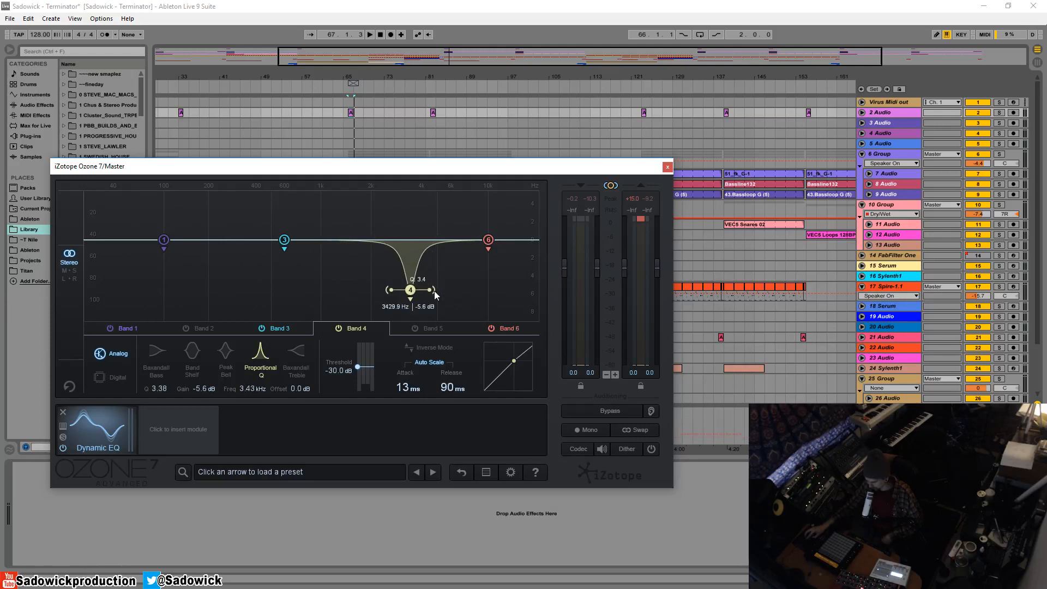
drag(410, 289, 410, 301)
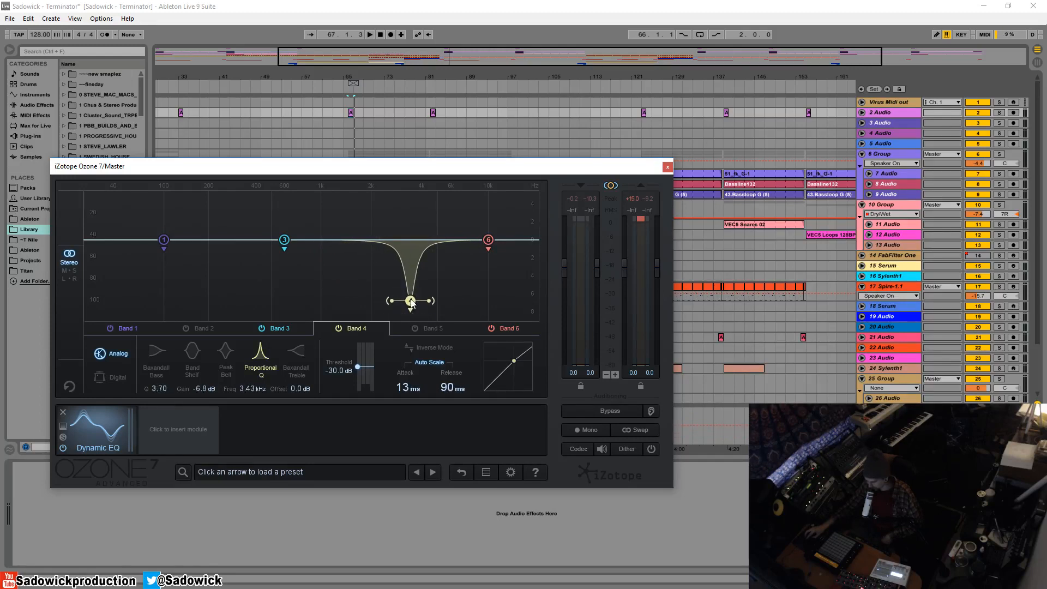
drag(410, 301, 409, 307)
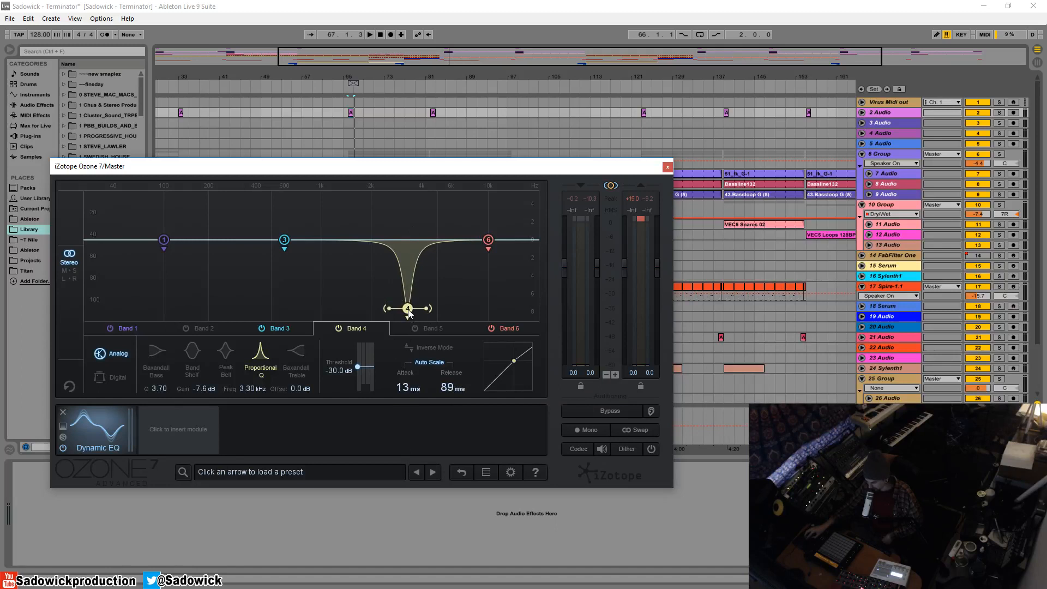
drag(407, 309, 371, 239)
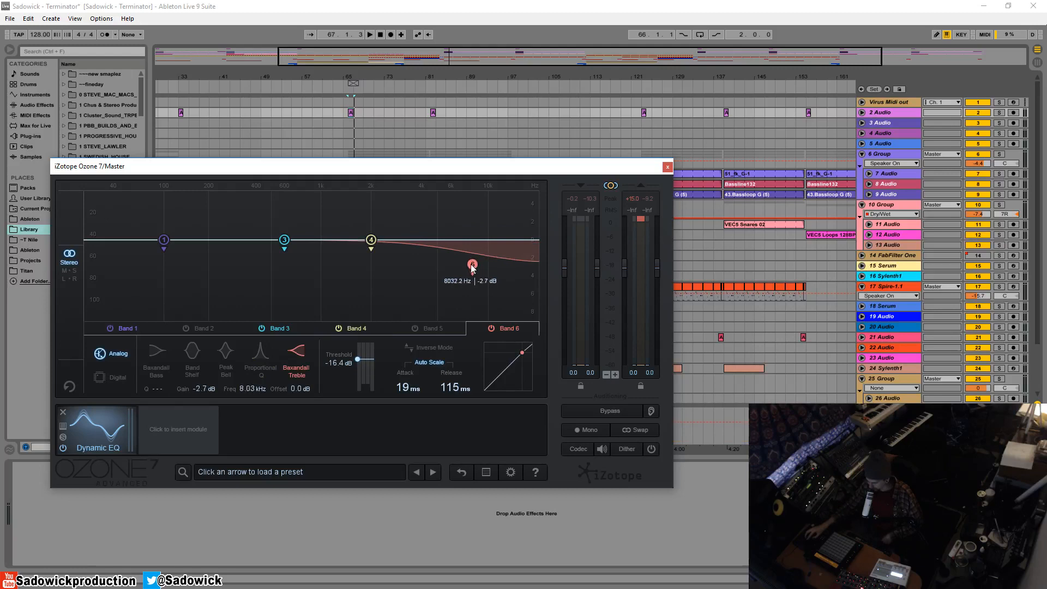
drag(472, 264, 440, 259)
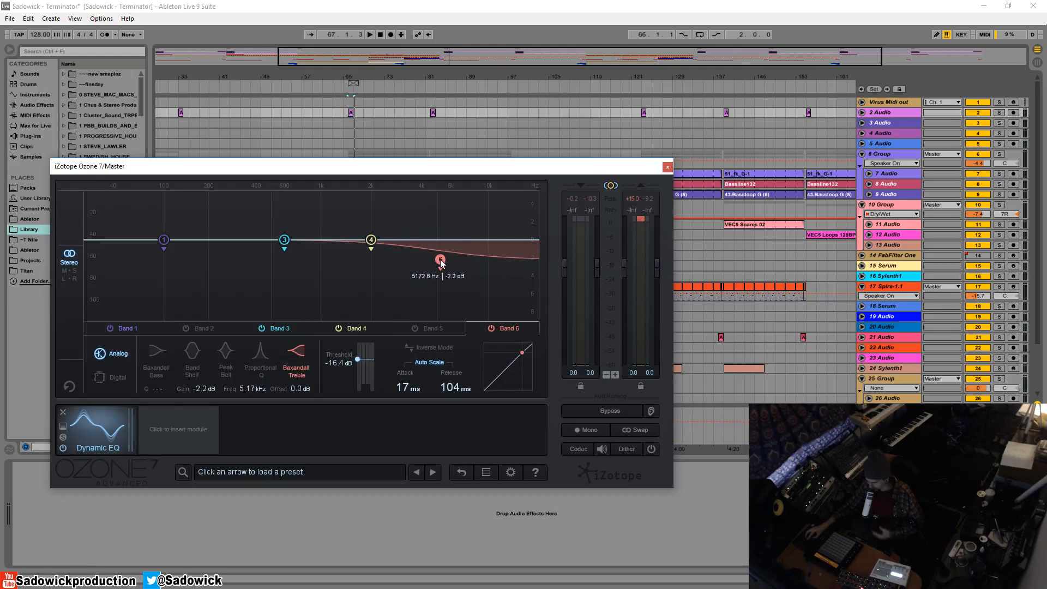
drag(440, 259, 432, 261)
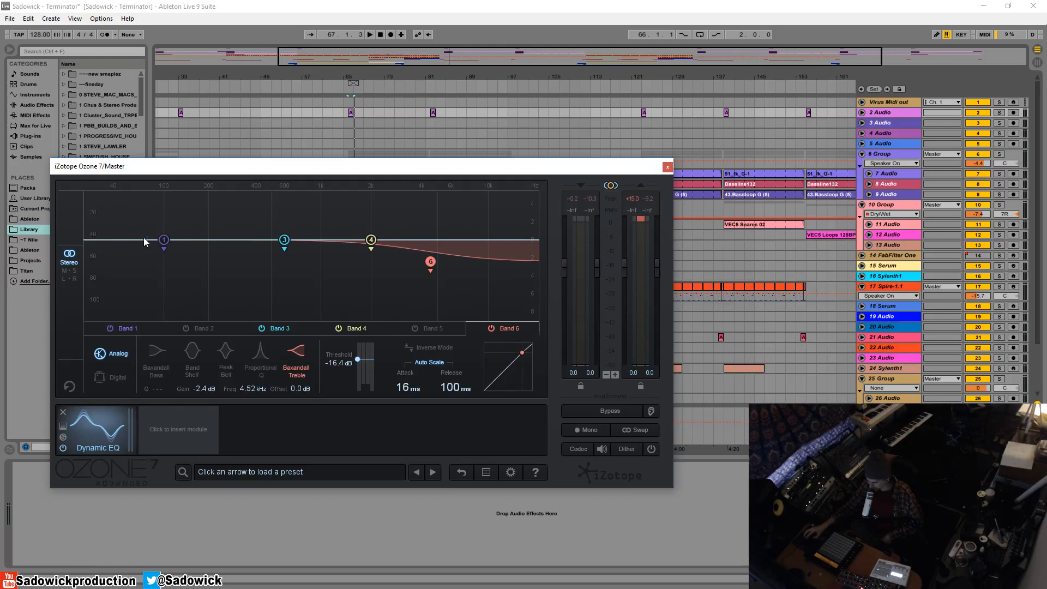
drag(430, 261, 421, 265)
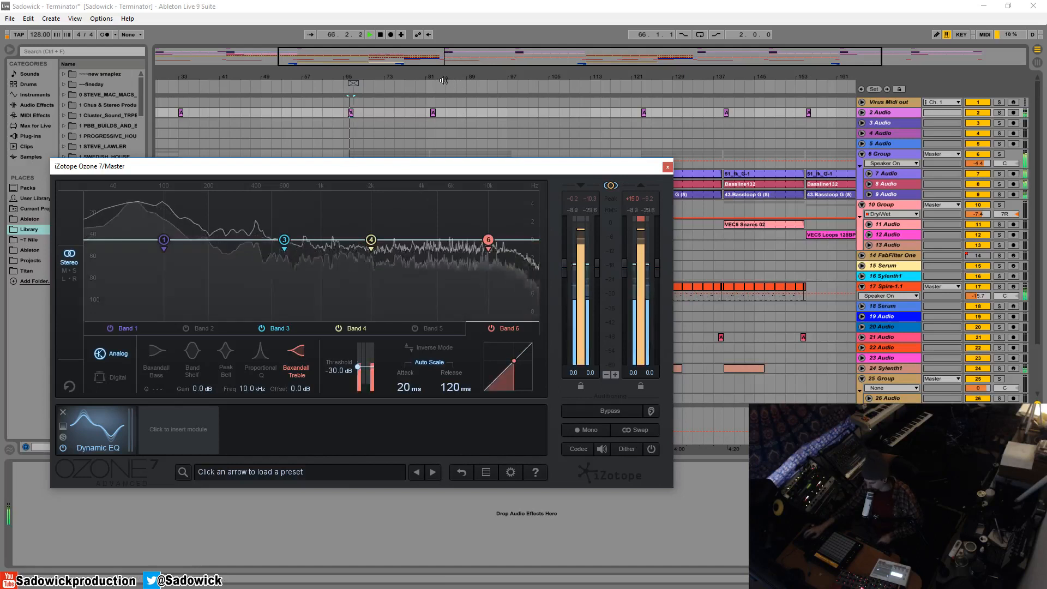
Step: With playback running, pull band 6's treble shelf to about 2.8 kHz and -4.3 dB
click(369, 34)
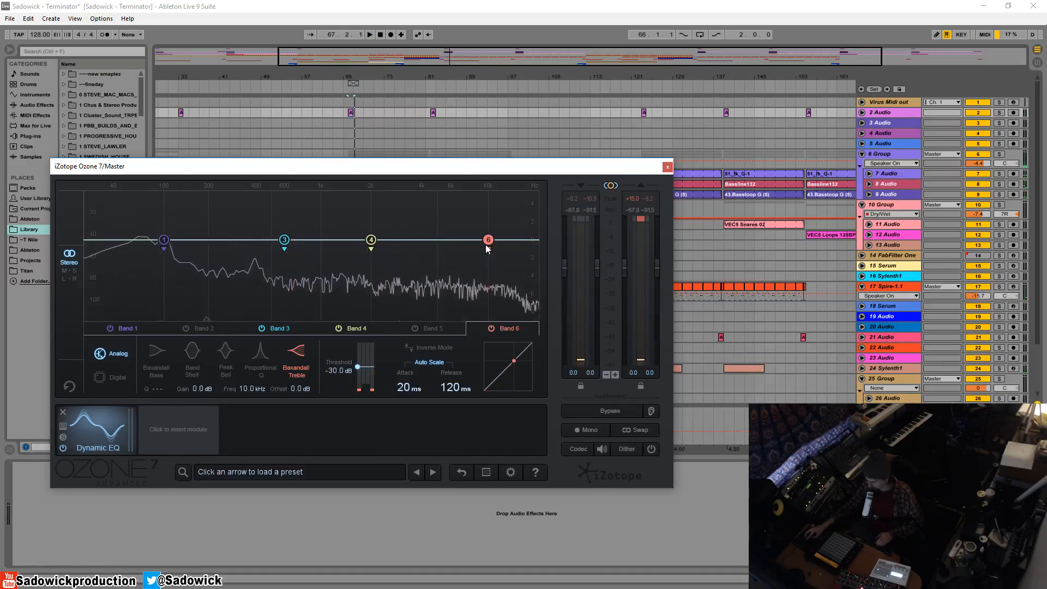
drag(487, 238, 401, 252)
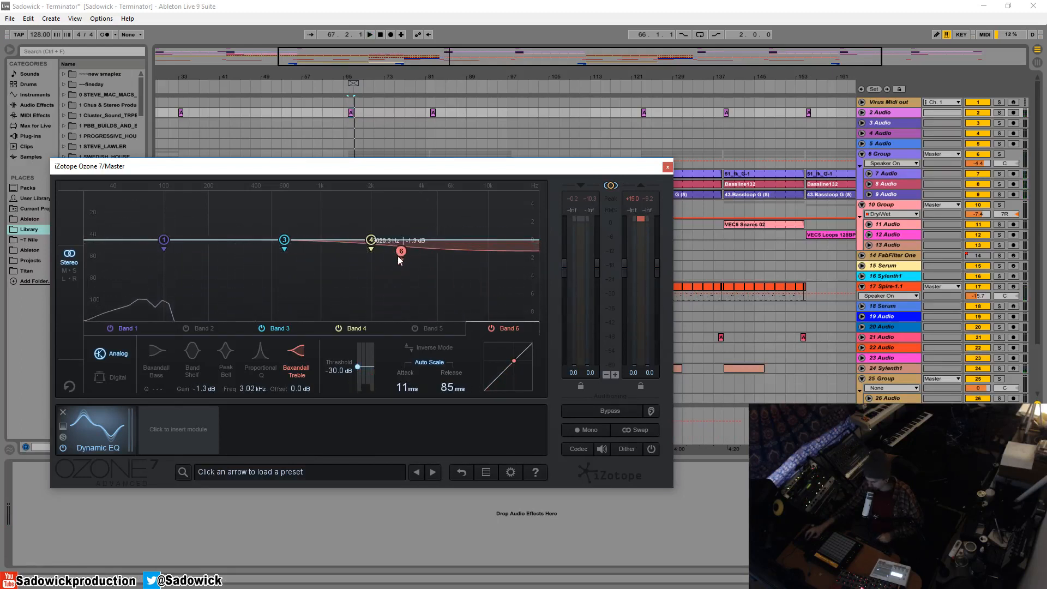
drag(401, 252, 394, 276)
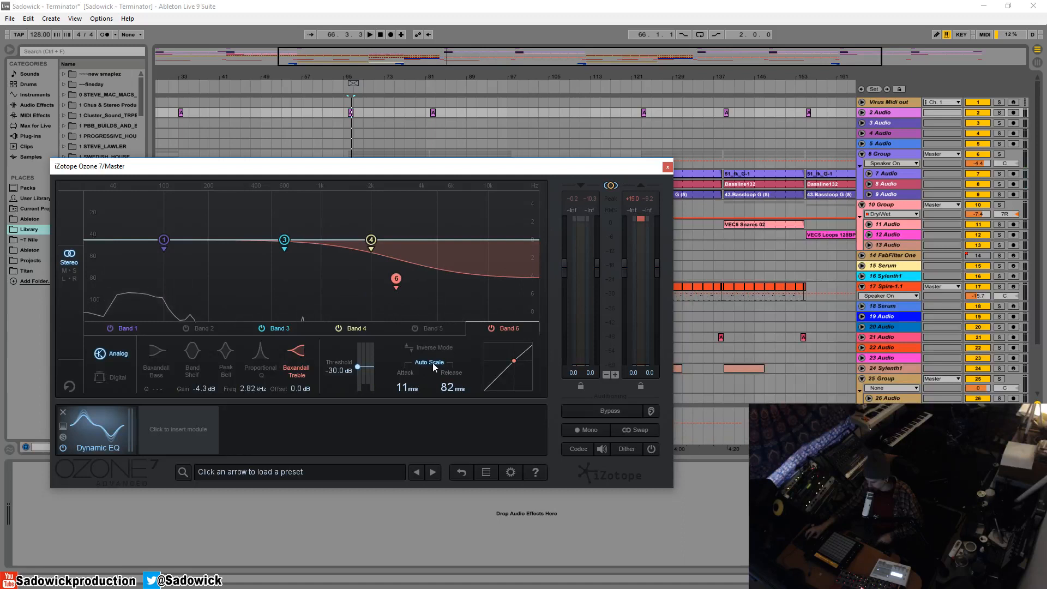
mouse_move(427, 381)
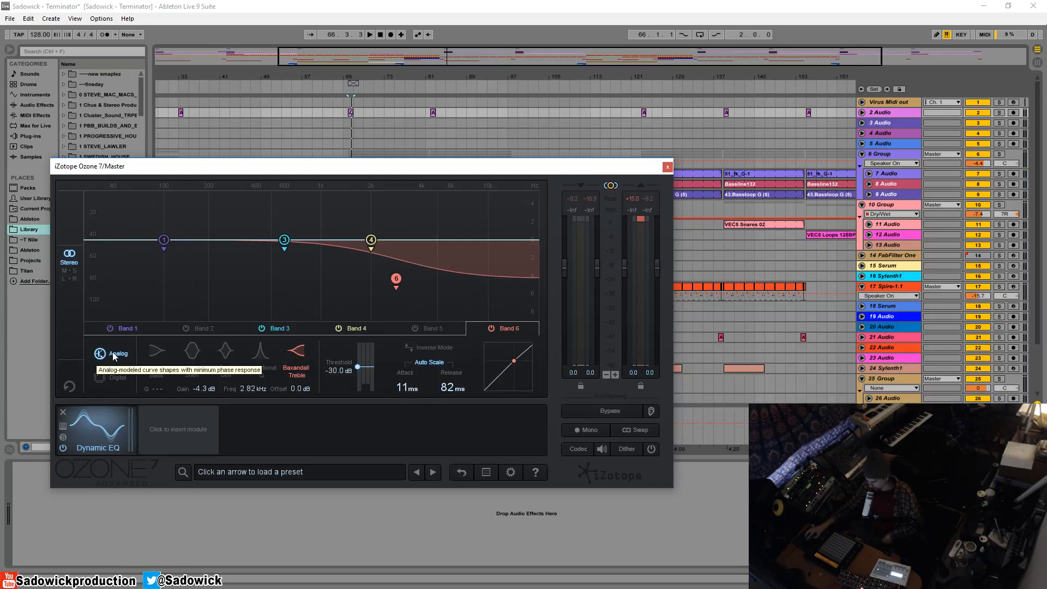
mouse_move(116, 348)
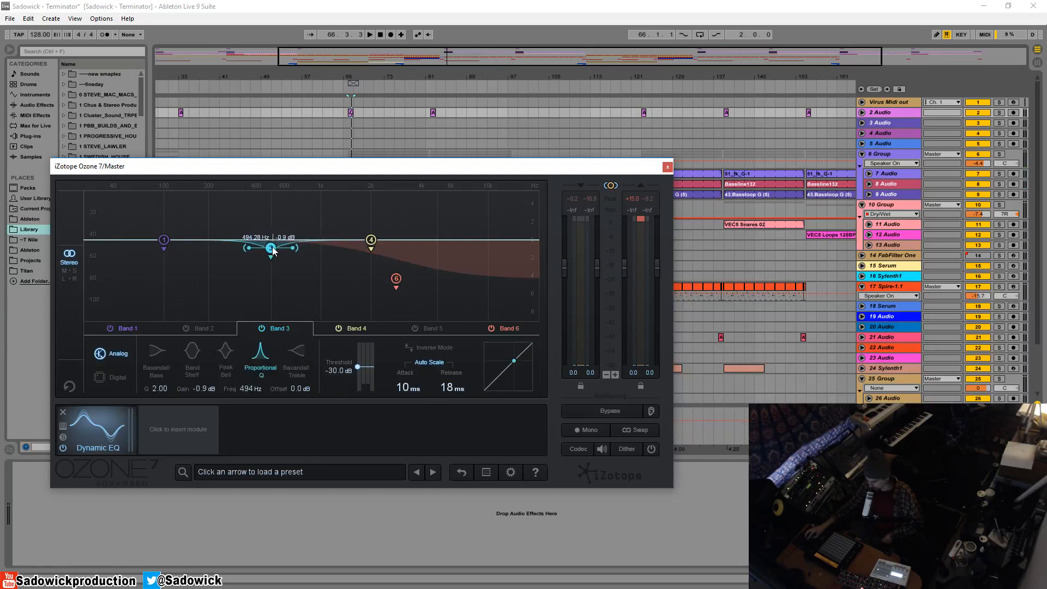
Step: Select band 3 and pull it down into a narrow cut near 600 Hz
drag(270, 248, 291, 241)
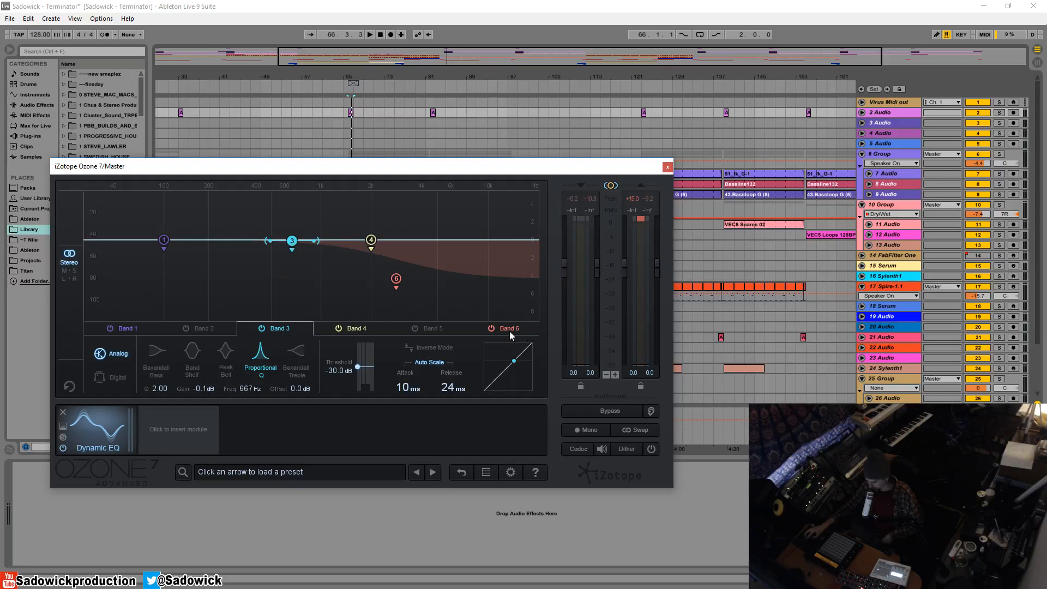
click(127, 327)
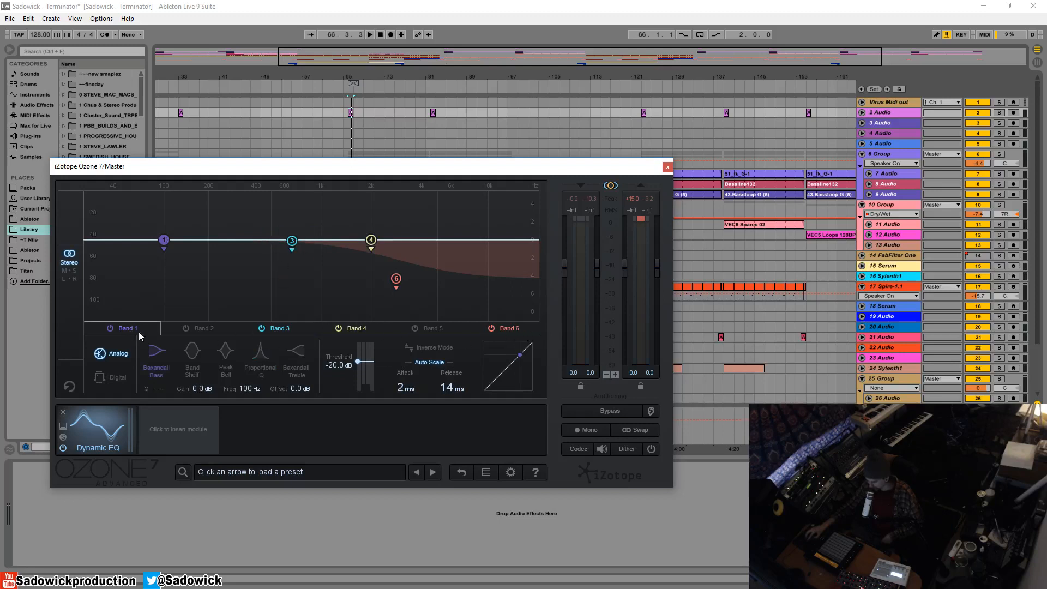
click(291, 239)
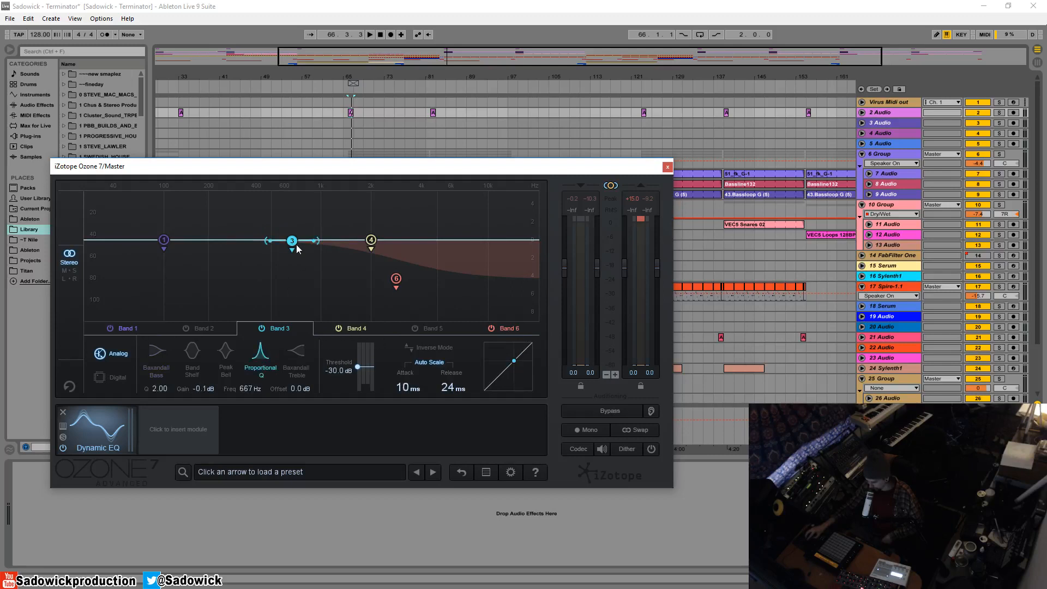
drag(292, 240, 285, 275)
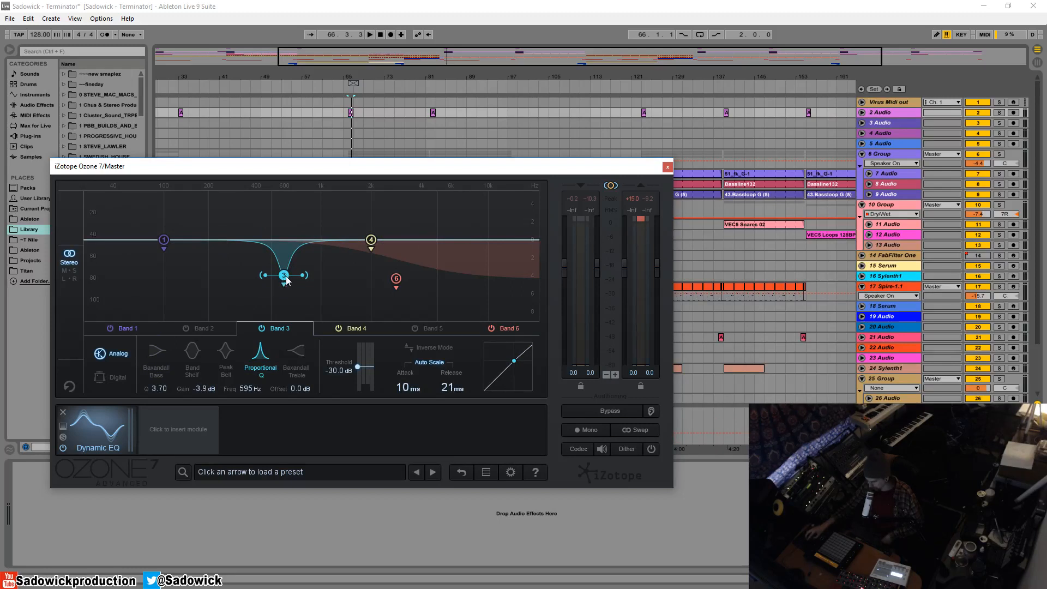
drag(283, 276, 284, 279)
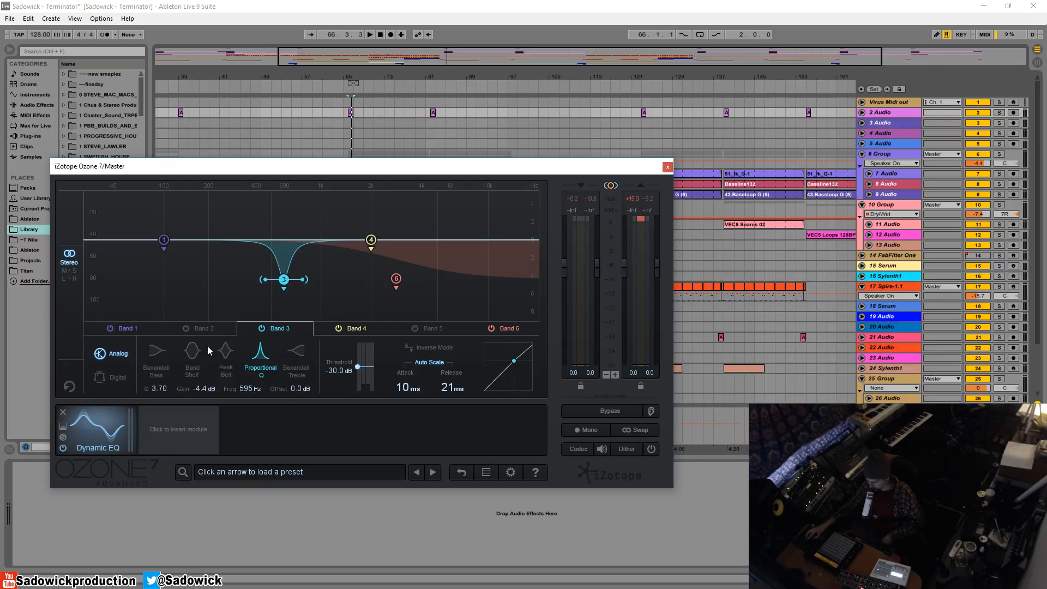
Step: Switch band 3 to Band Shelf, move it to about 312 Hz and widen its Q to 1.36
click(191, 350)
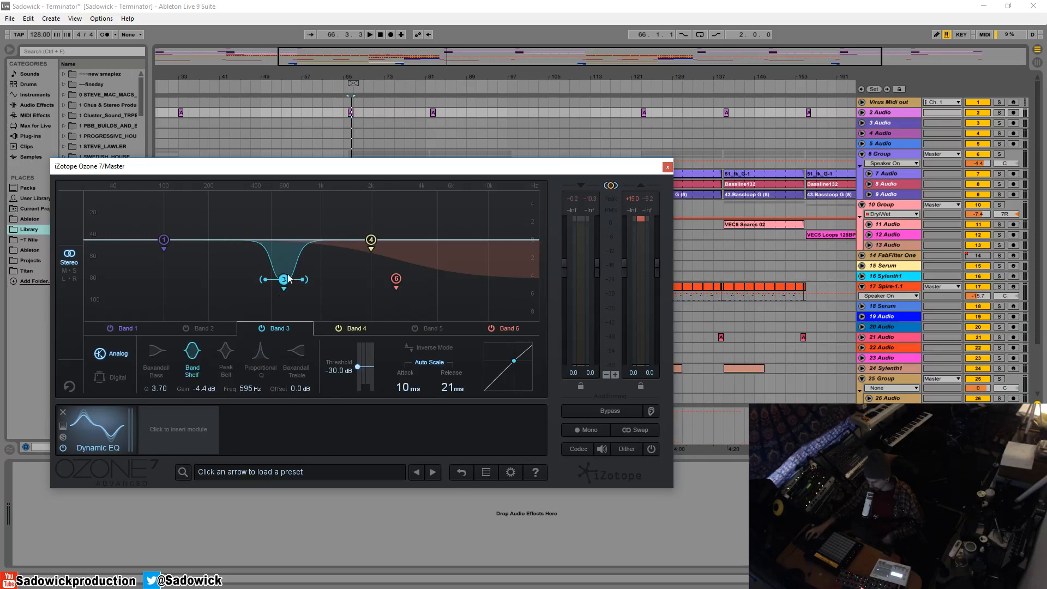
drag(284, 279, 244, 291)
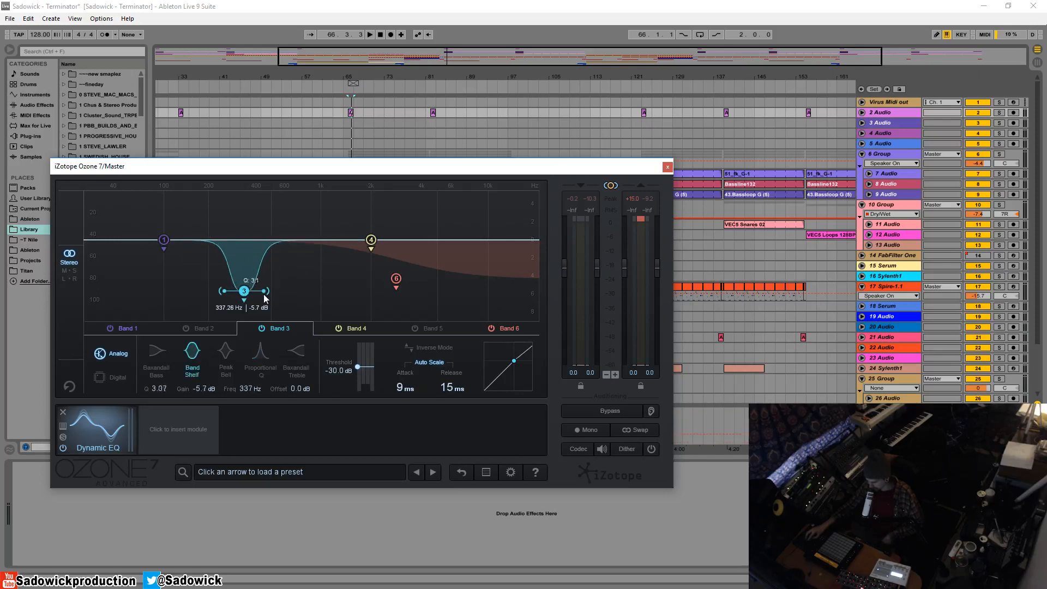
drag(243, 290, 238, 289)
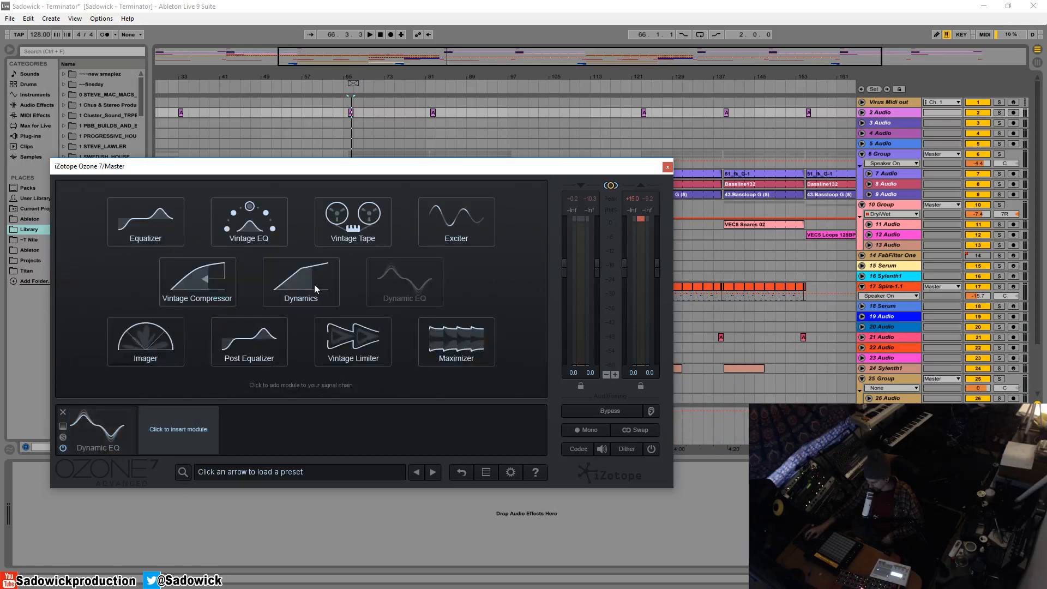
click(300, 282)
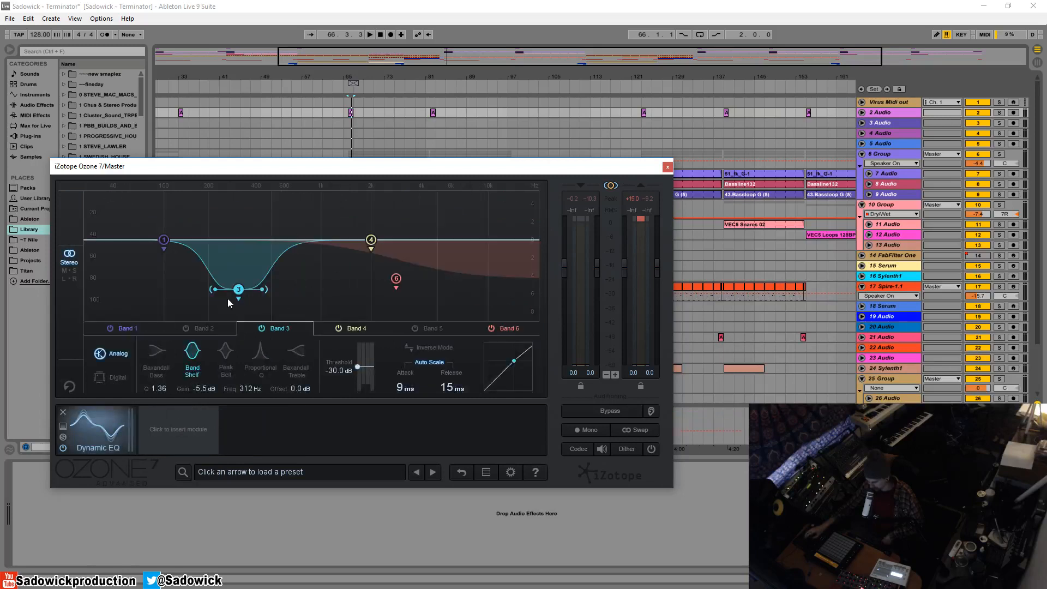
Step: Sweep band 3's cut from about 376 Hz up near 880 Hz and deepen it to -7 dB
drag(238, 289, 252, 276)
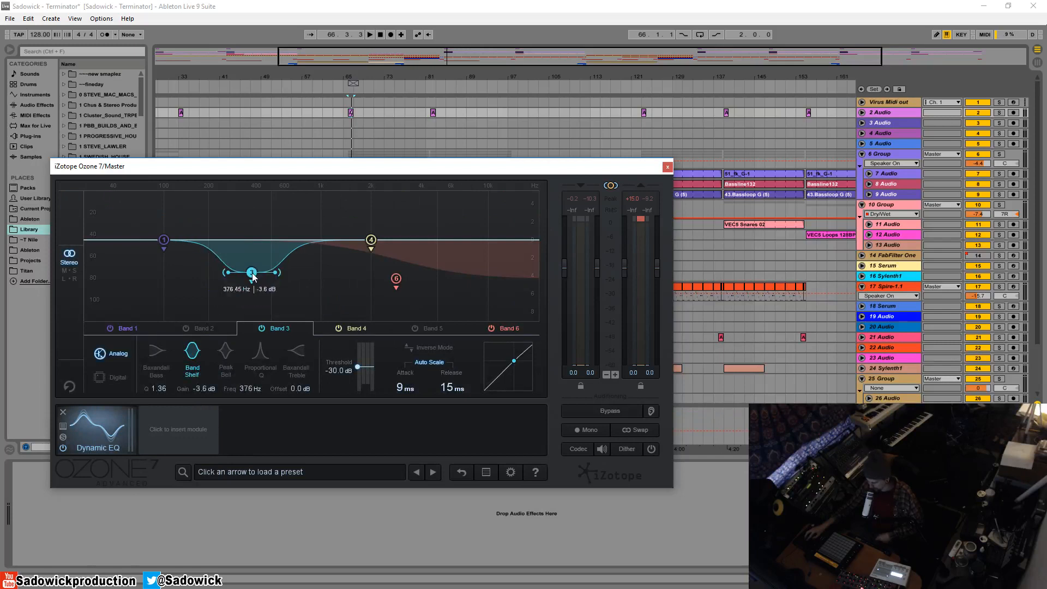
drag(252, 271, 272, 268)
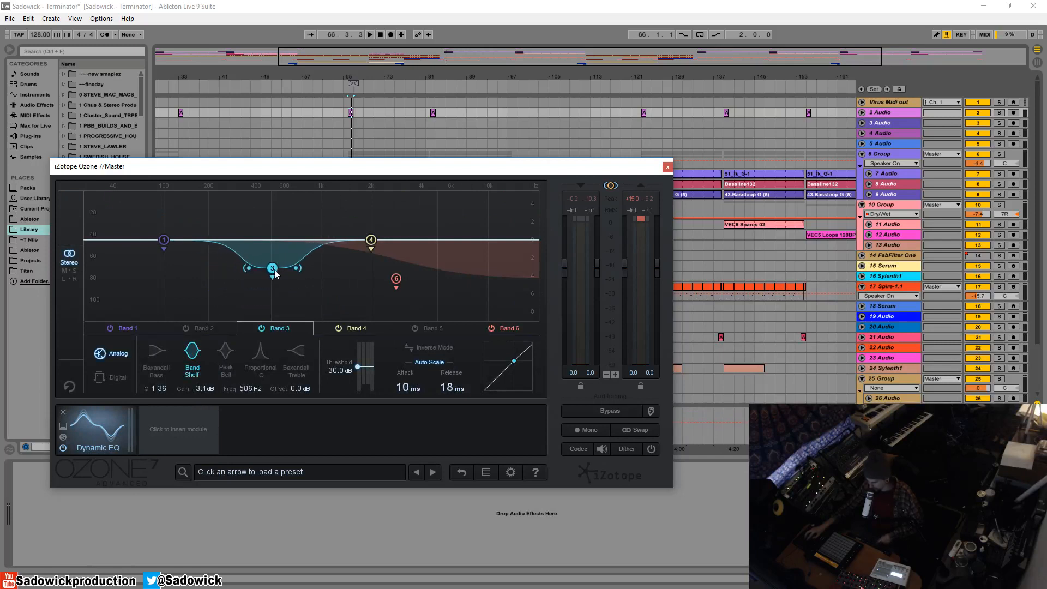
drag(272, 267, 271, 300)
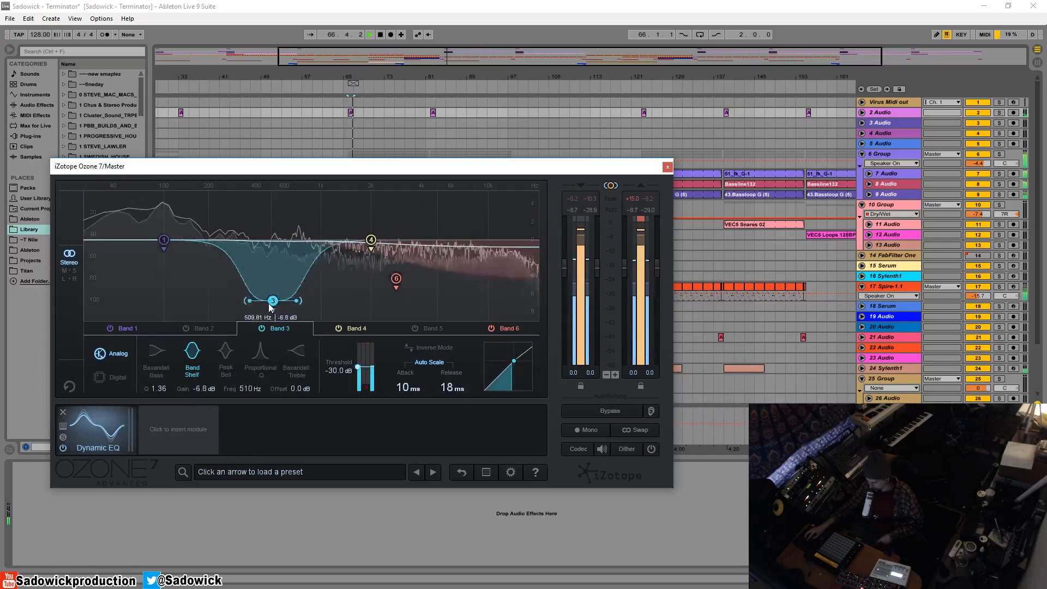
drag(273, 300, 311, 303)
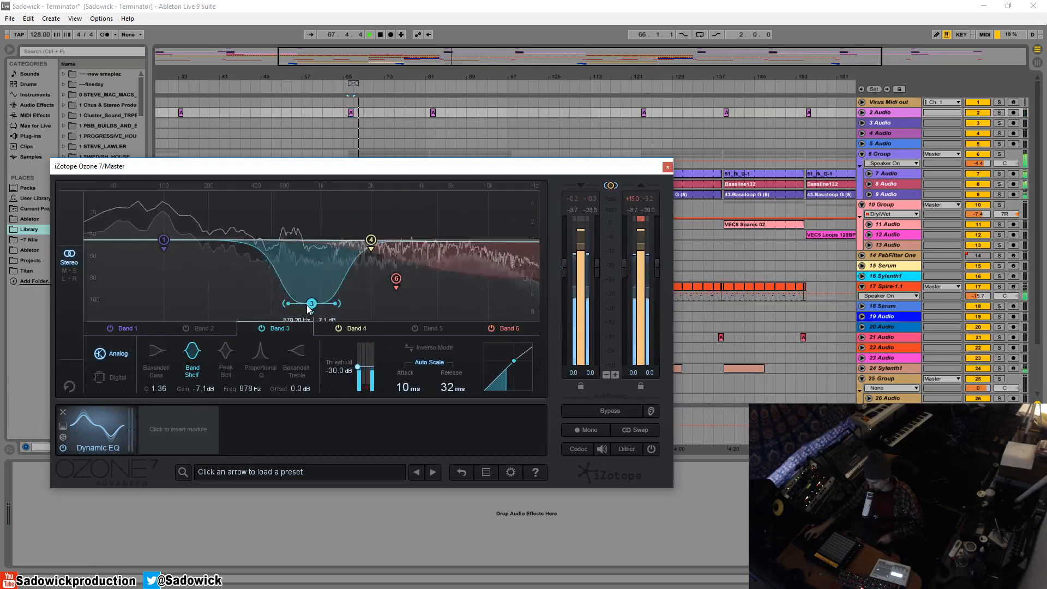
drag(311, 303, 298, 299)
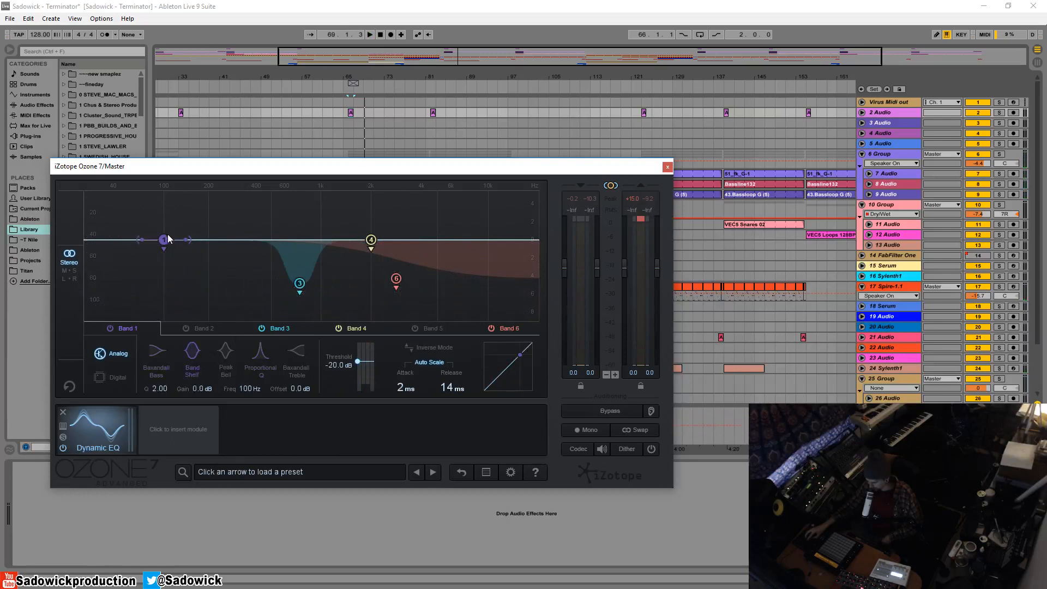
Step: Pull band 1 into a wide bass cut, about -4 dB near 72 Hz with Q 1.00
drag(163, 238, 157, 261)
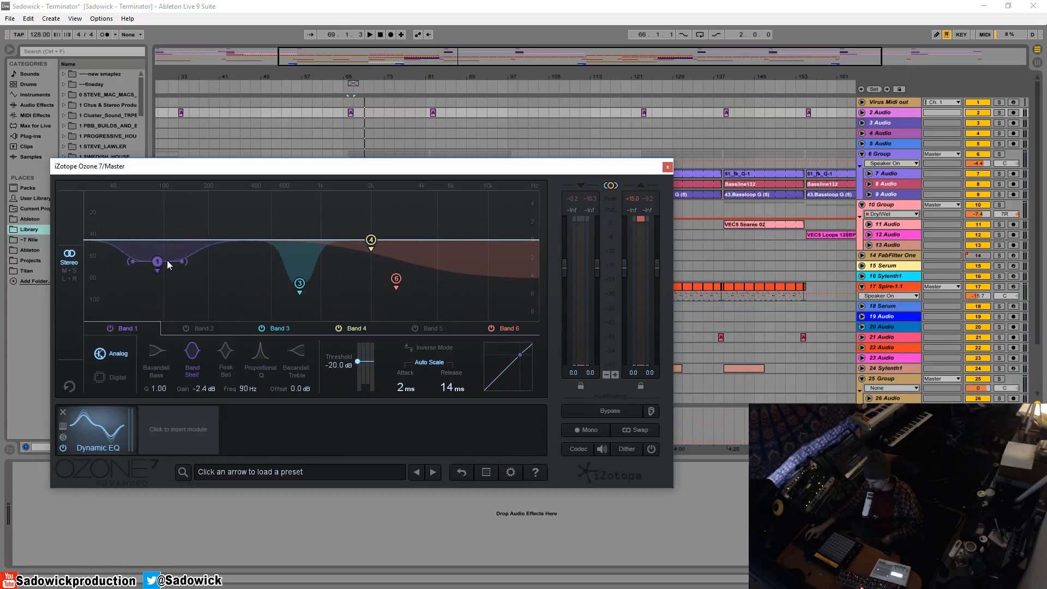
drag(157, 262, 164, 267)
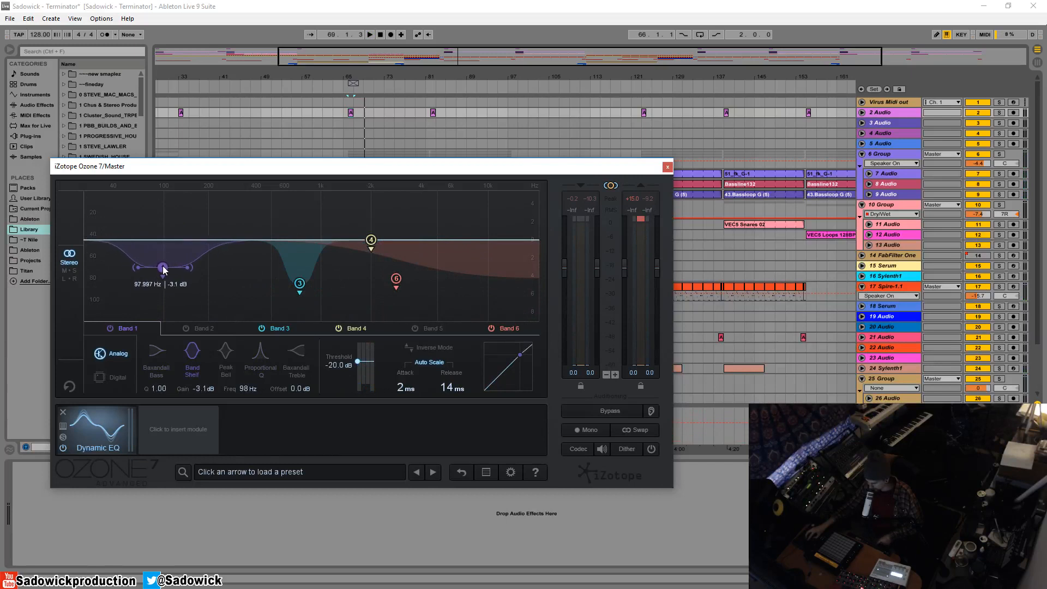
drag(164, 268, 163, 259)
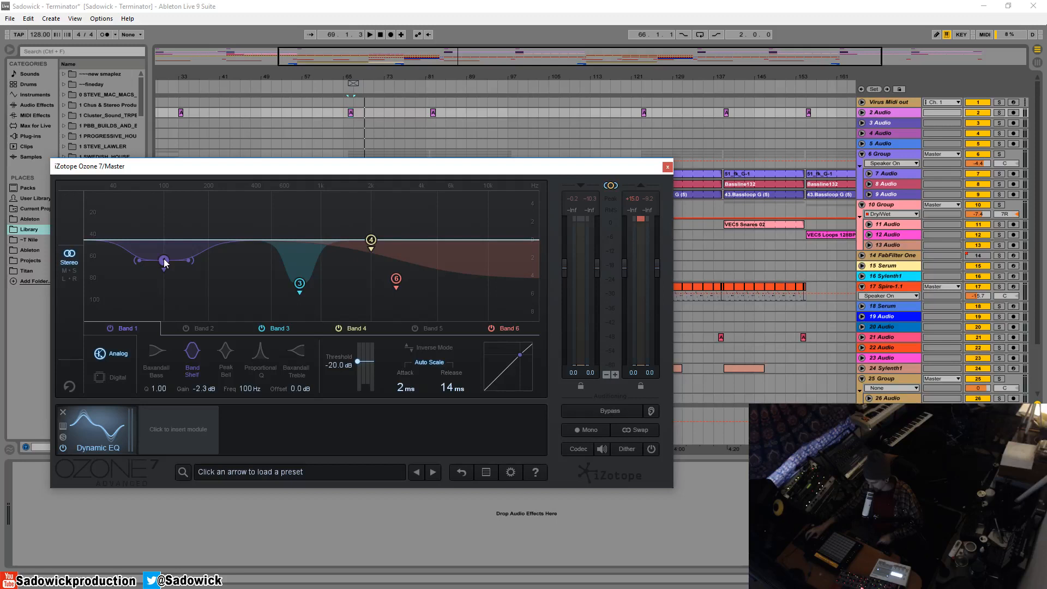
drag(164, 261, 147, 259)
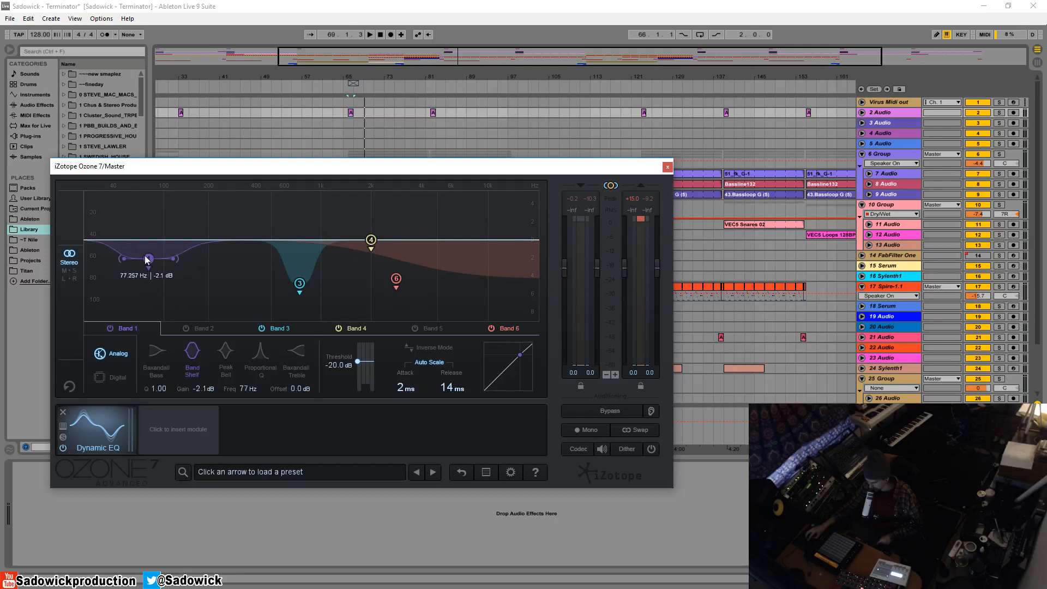
drag(147, 259, 145, 276)
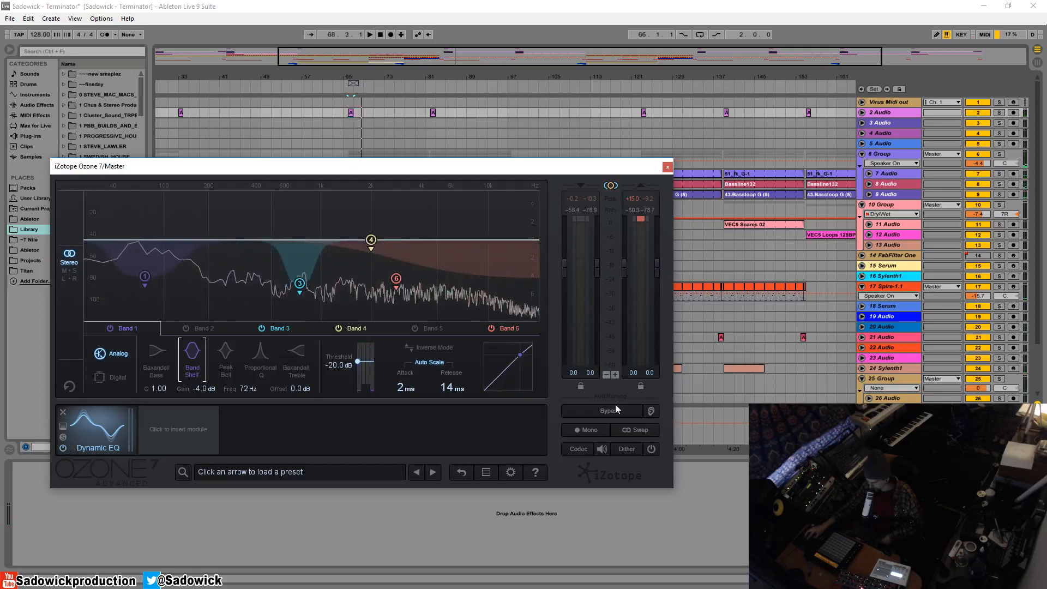
click(609, 410)
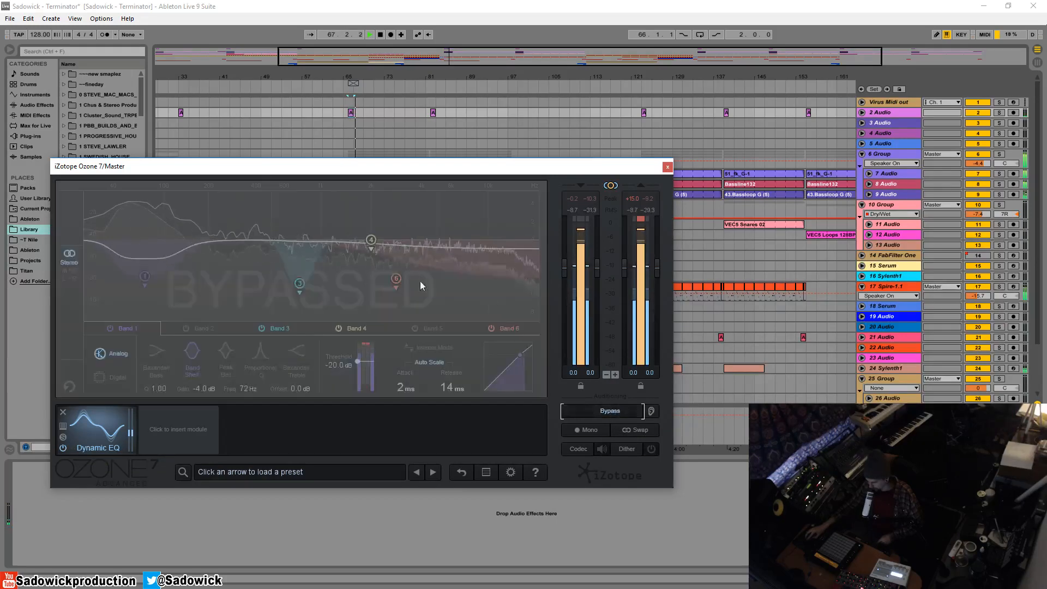
click(609, 411)
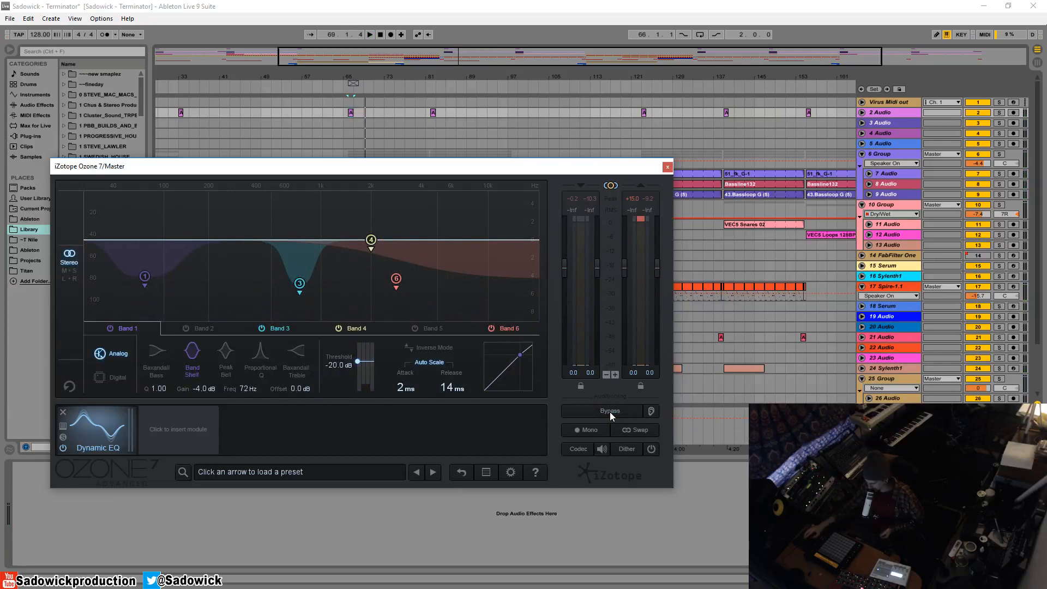
mouse_move(490, 301)
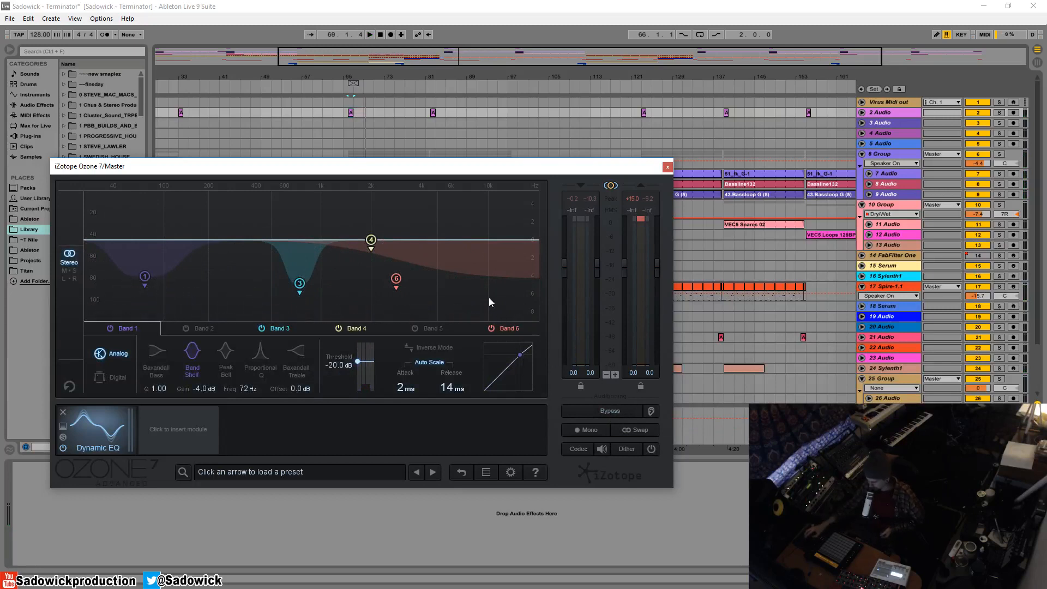
mouse_move(471, 152)
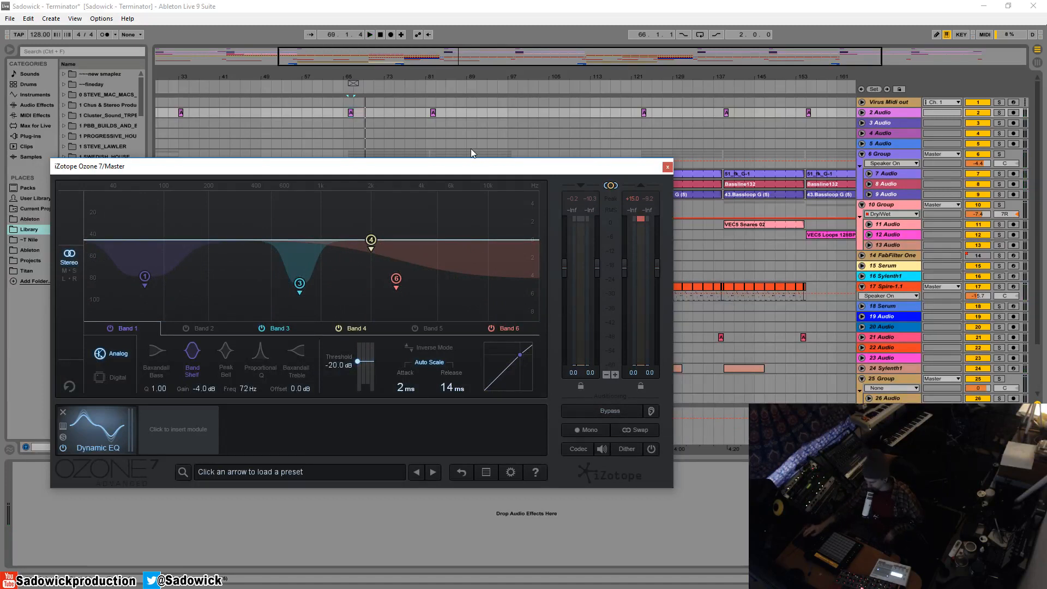
mouse_move(396, 277)
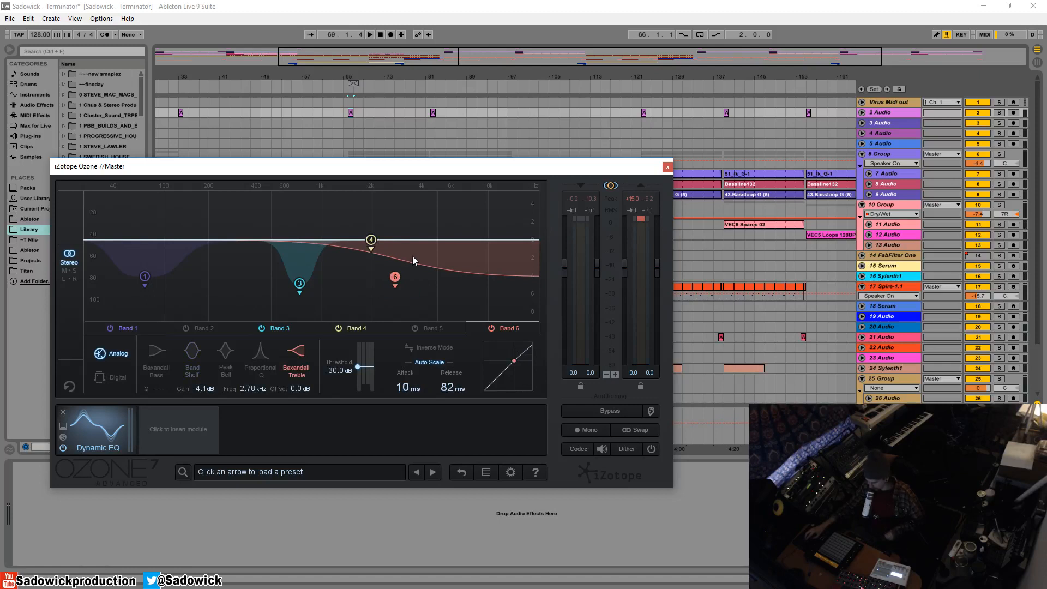
mouse_move(342, 343)
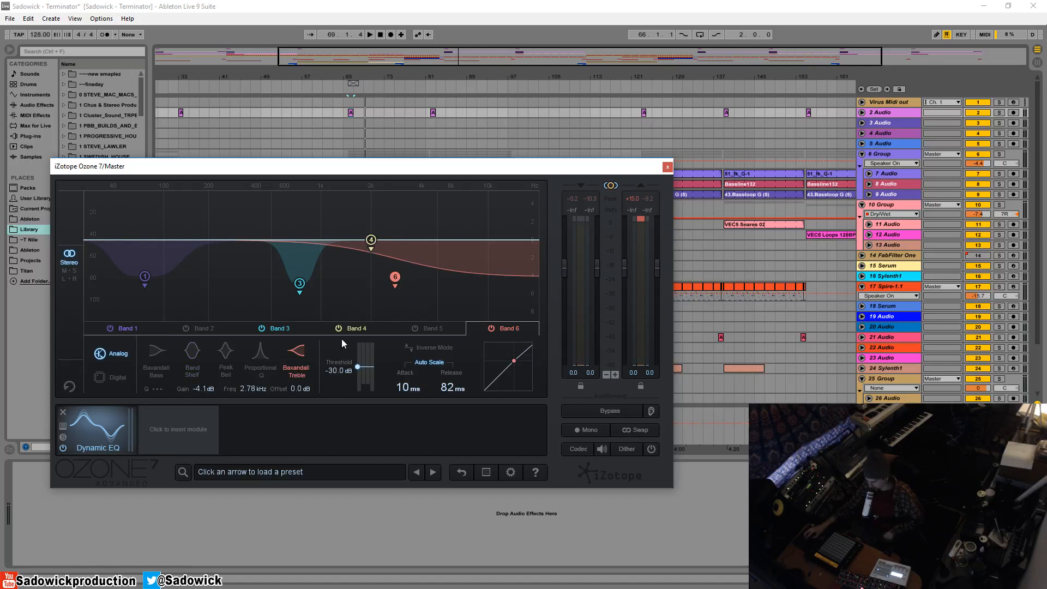
mouse_move(339, 342)
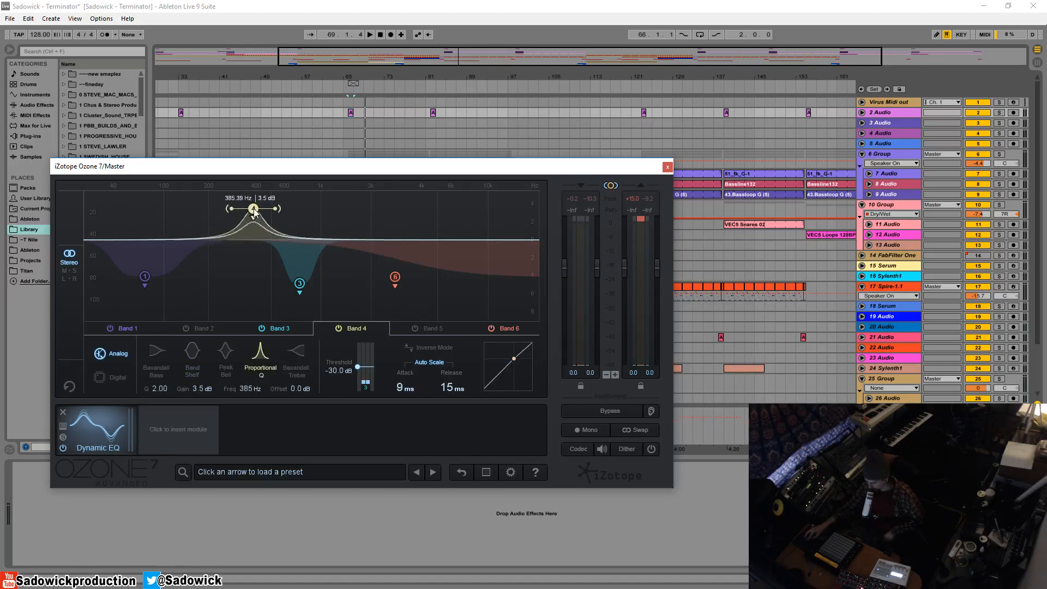
Step: Shape band 4 into a roughly +4.8 dB boost near 279 Hz, with threshold near -30 dB
drag(254, 210, 242, 221)
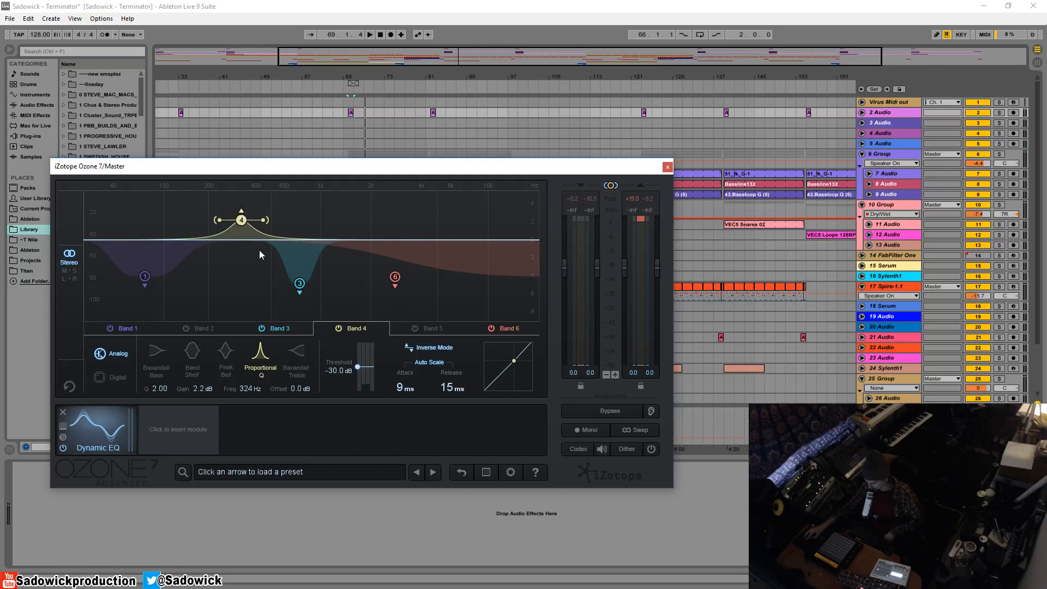
drag(241, 220, 237, 209)
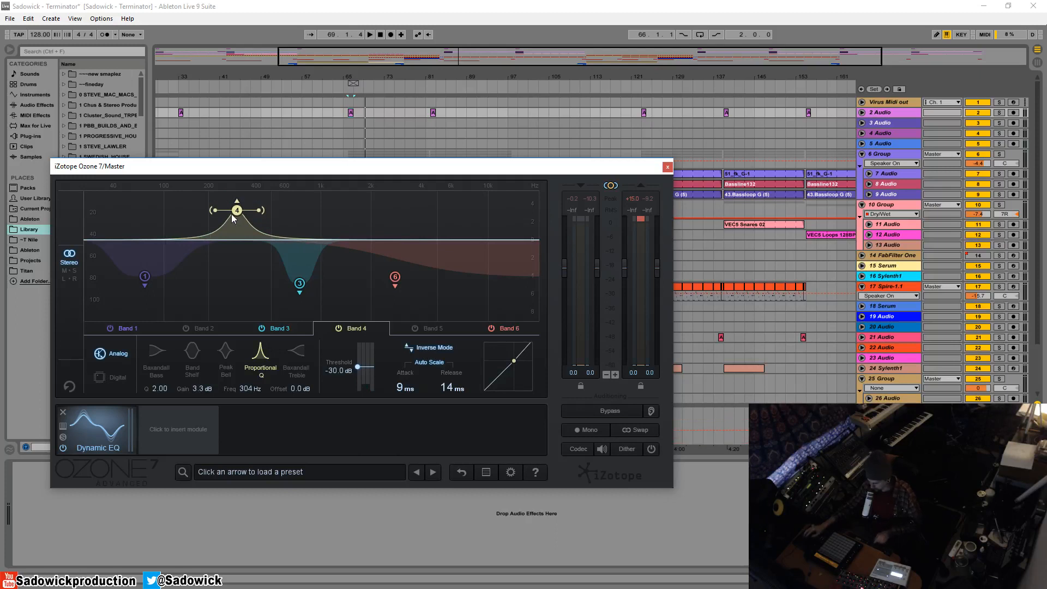
drag(236, 211, 236, 202)
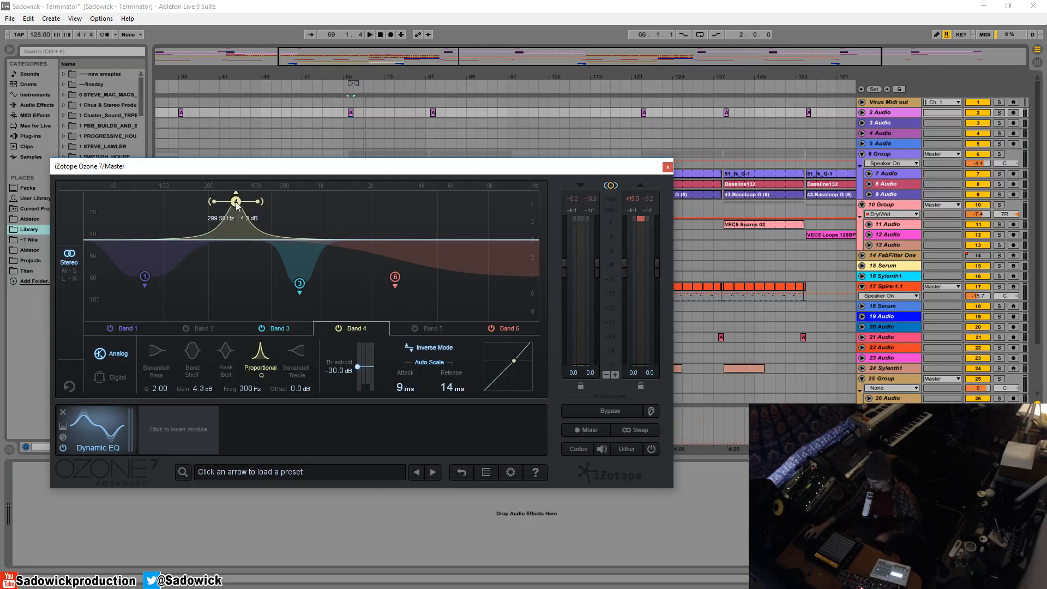
drag(235, 202, 237, 212)
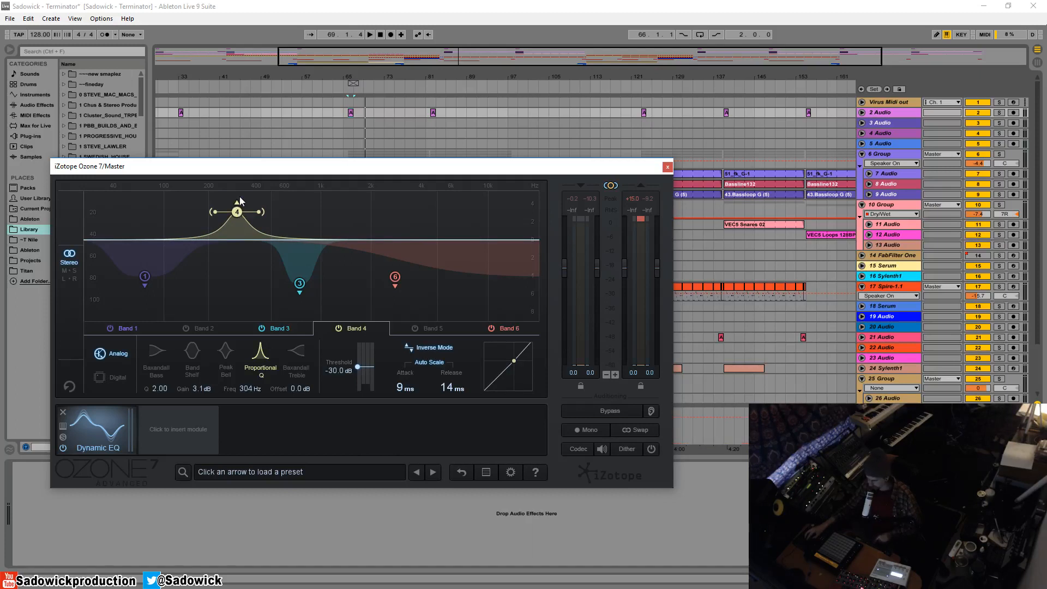
mouse_move(248, 198)
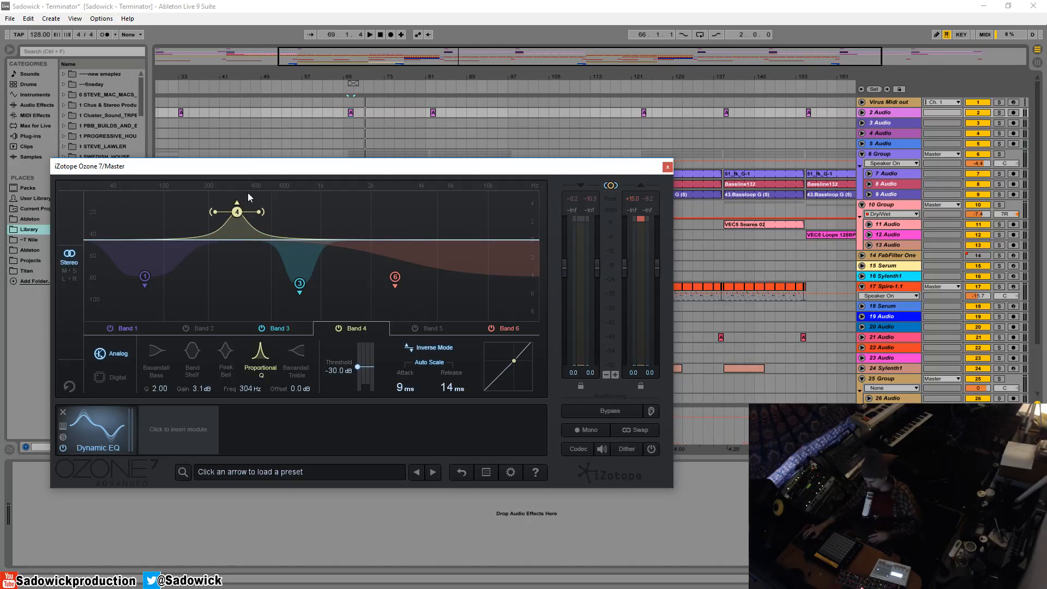
mouse_move(311, 256)
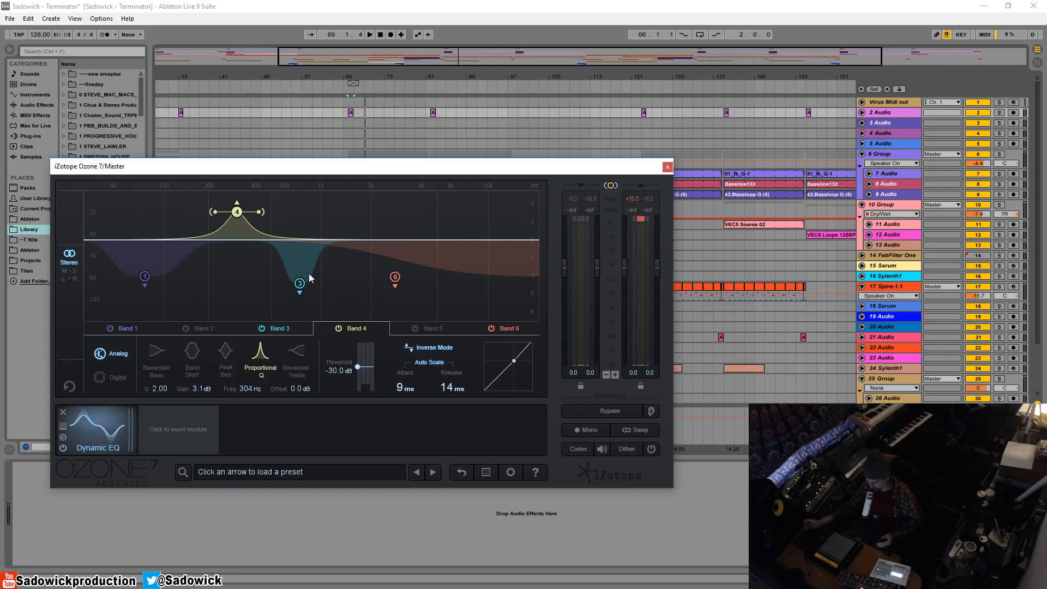
mouse_move(306, 279)
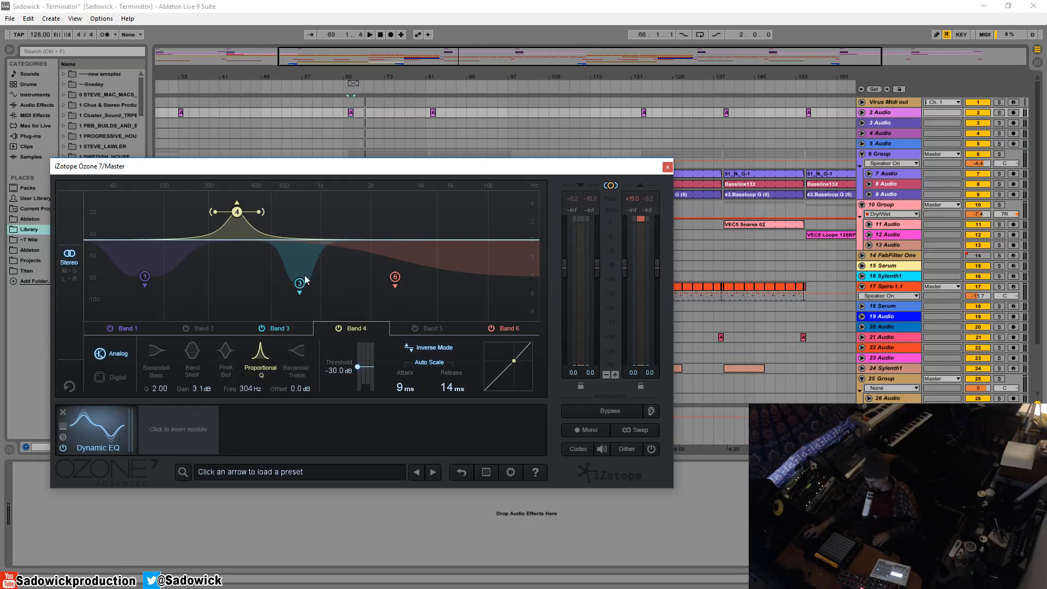
mouse_move(290, 261)
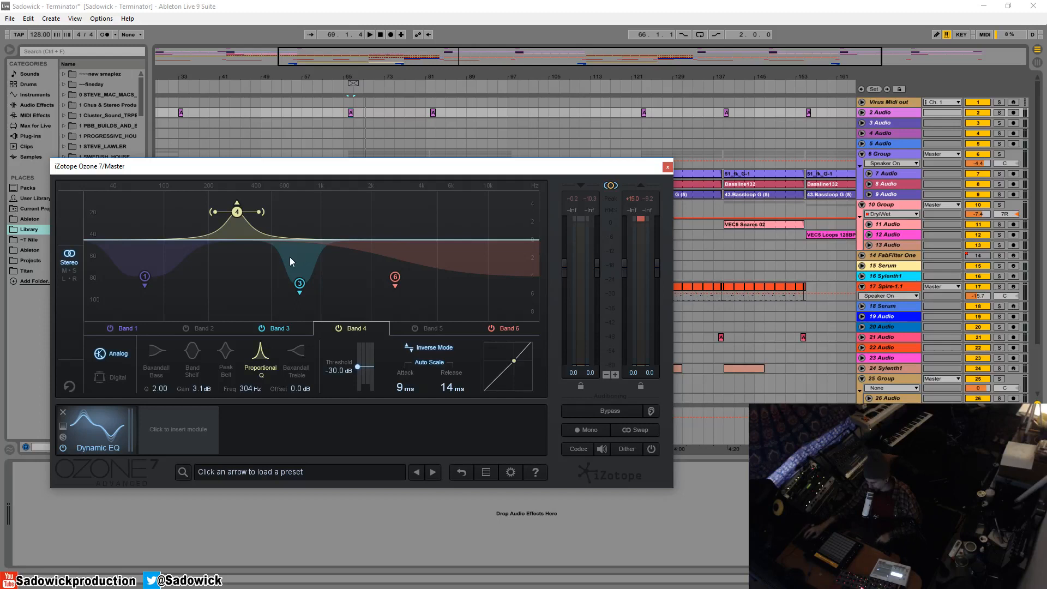
drag(236, 210, 234, 215)
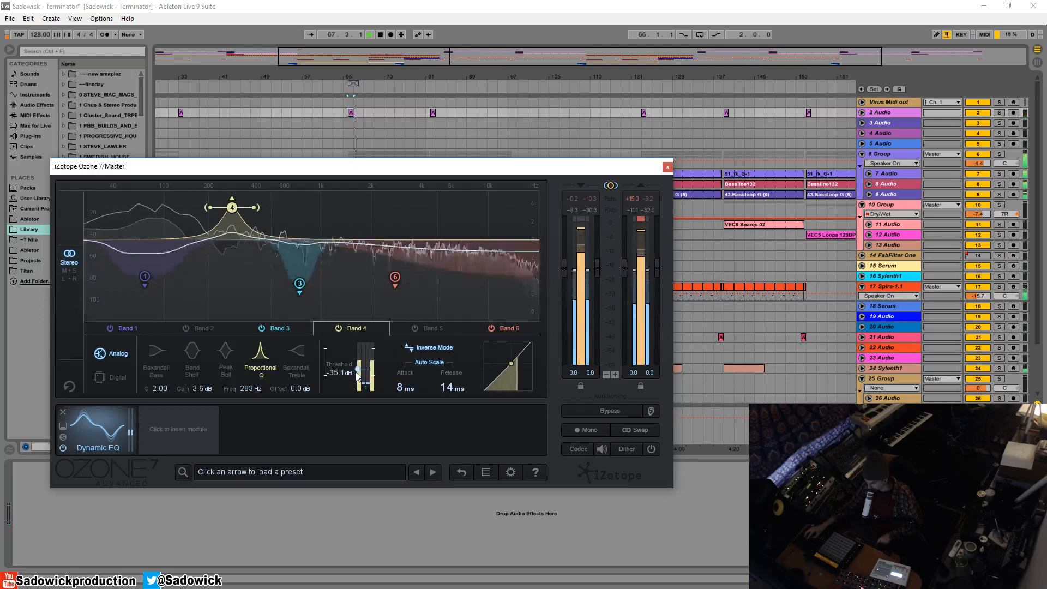
drag(232, 207, 232, 194)
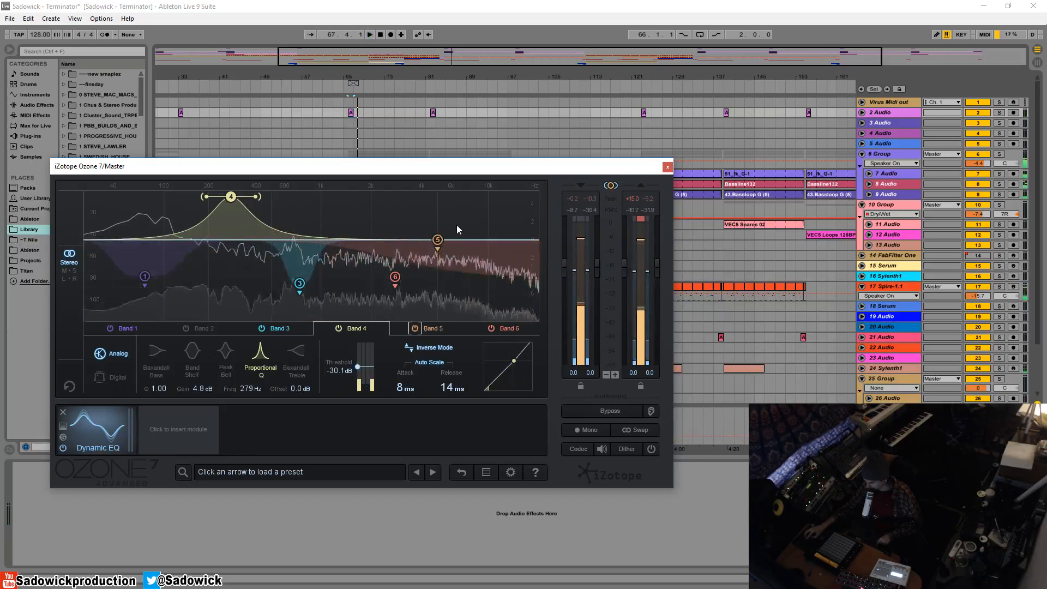
Step: Make band 5 a +5 dB boost at 2.23 kHz, Q 1.56, threshold -37.8 dB
drag(437, 240, 446, 241)
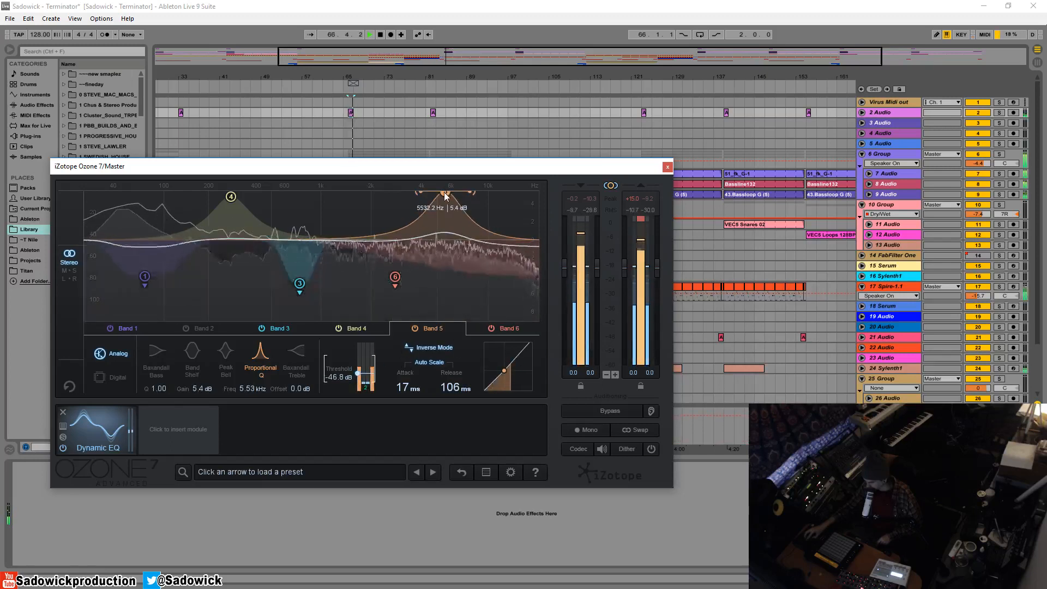
drag(445, 193, 446, 199)
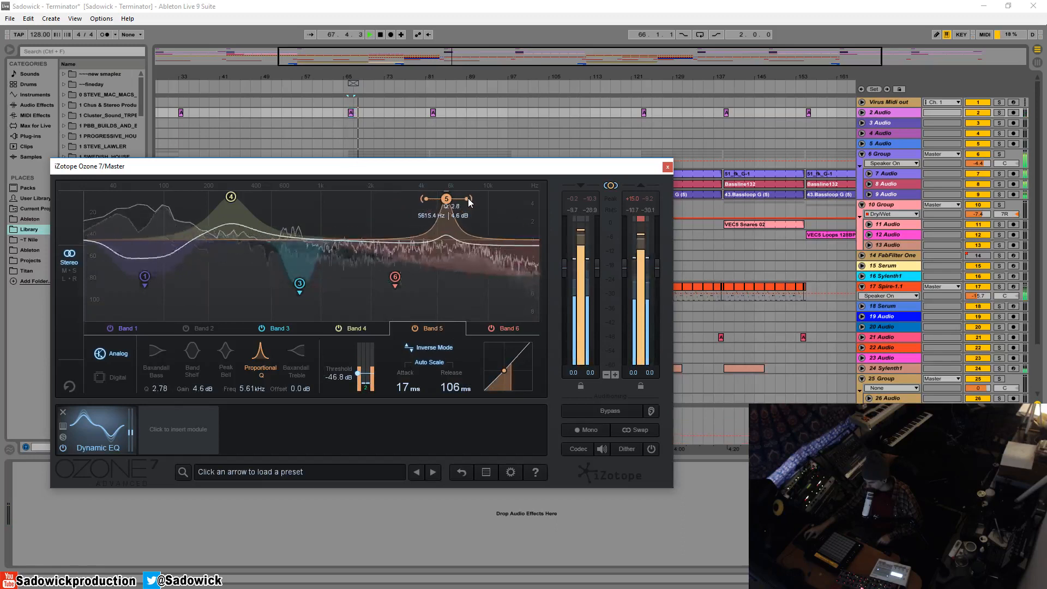
drag(446, 199, 466, 194)
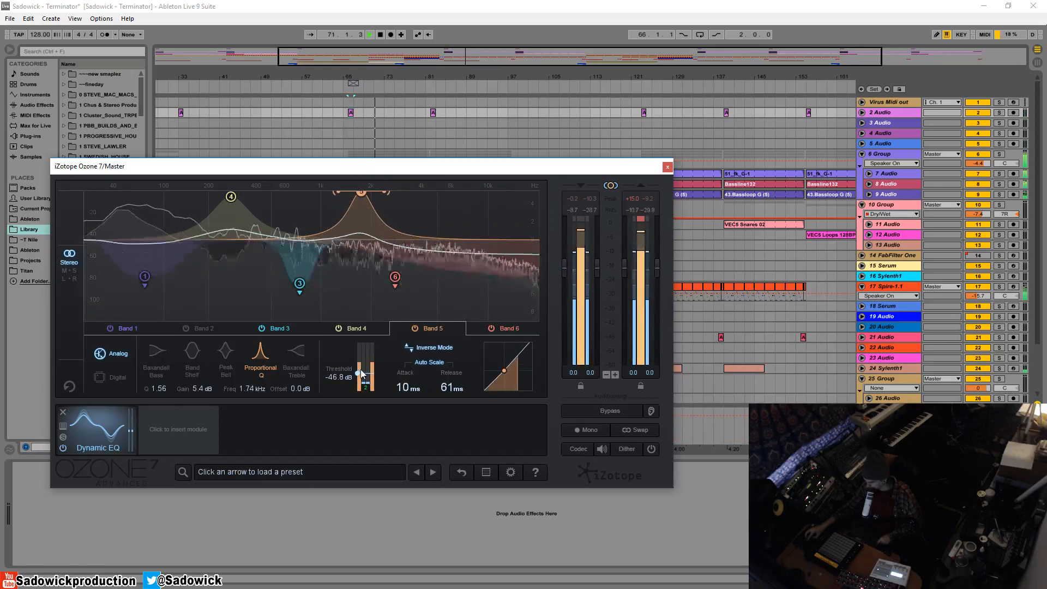
drag(364, 374, 366, 363)
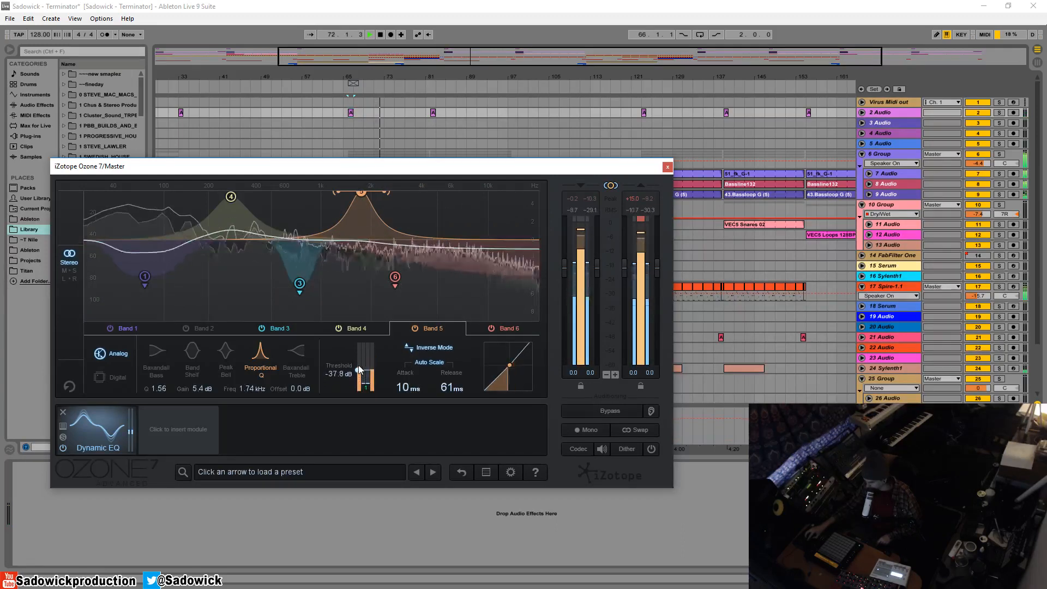
drag(361, 193, 378, 197)
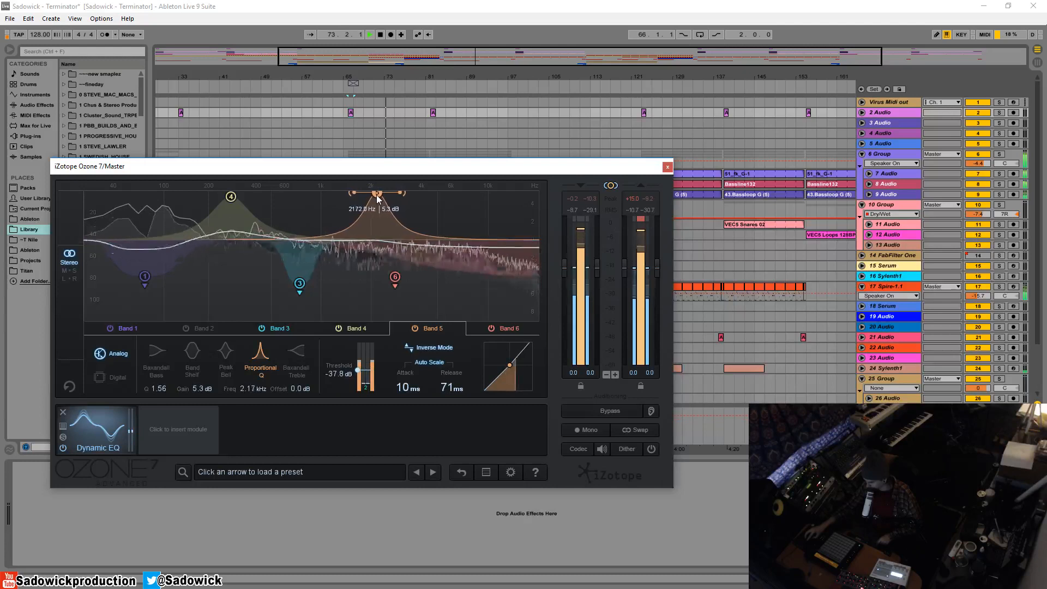
drag(378, 194, 380, 194)
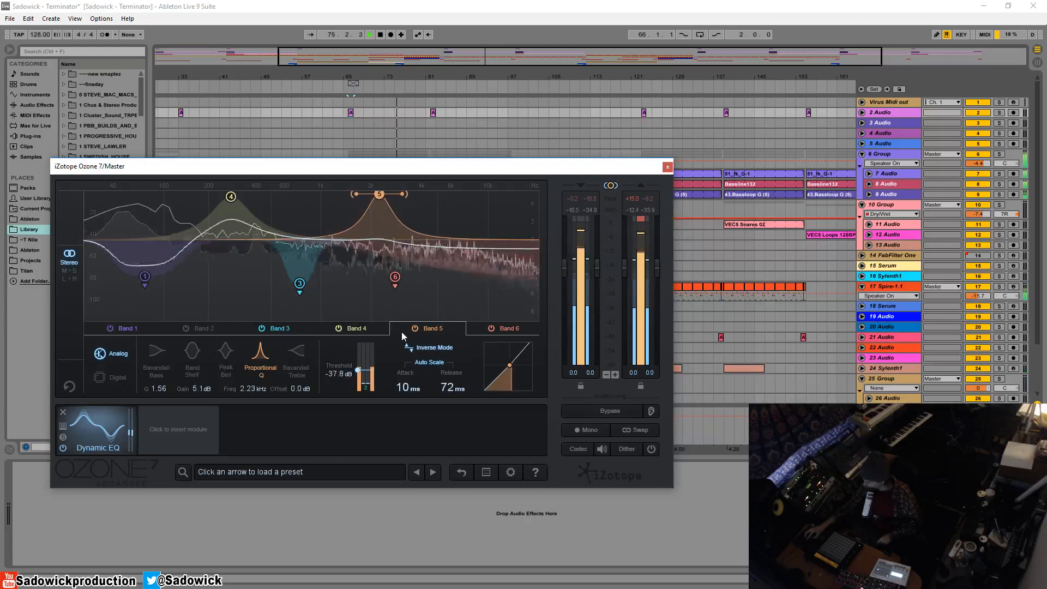
Step: Bypass the Dynamic EQ module to compare against the unprocessed mix
click(62, 447)
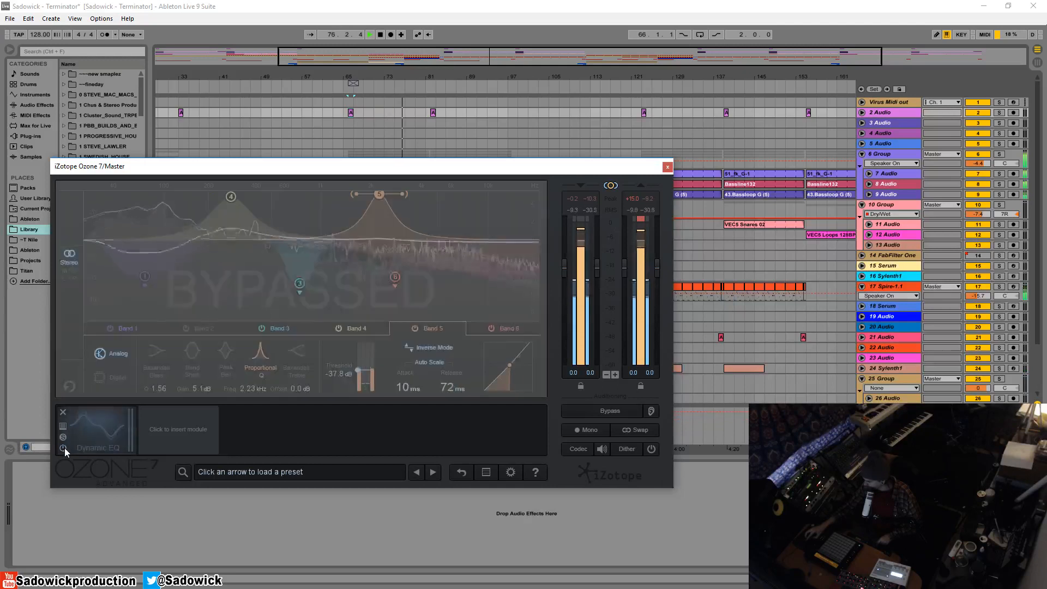
mouse_move(64, 448)
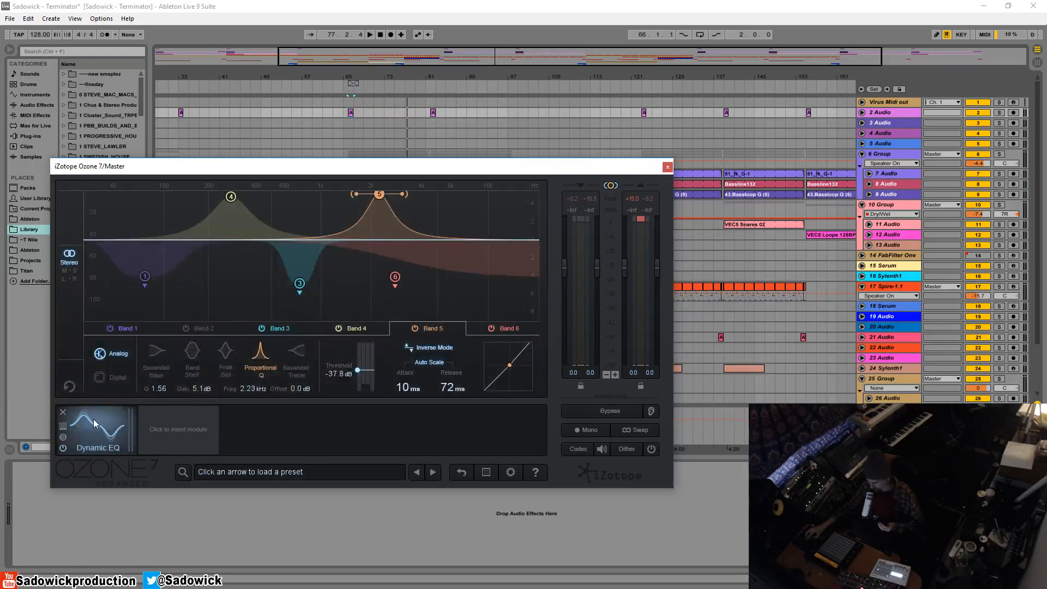
mouse_move(96, 427)
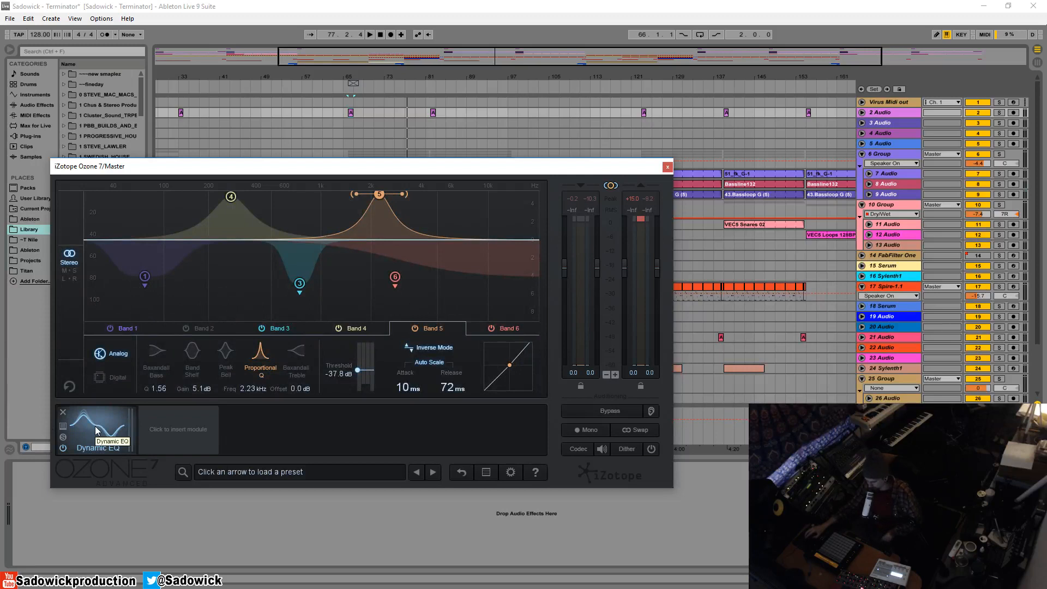
mouse_move(365, 214)
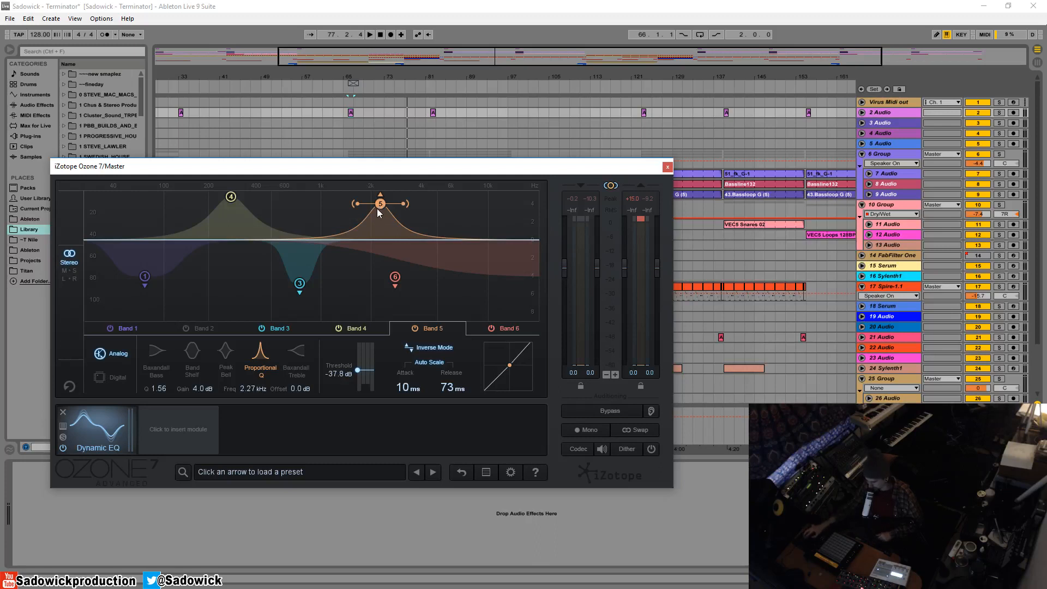
Step: Raise band 5 to +4.4 dB at 2.32 kHz, A/B the bypass, and replay earlier
drag(380, 203, 381, 202)
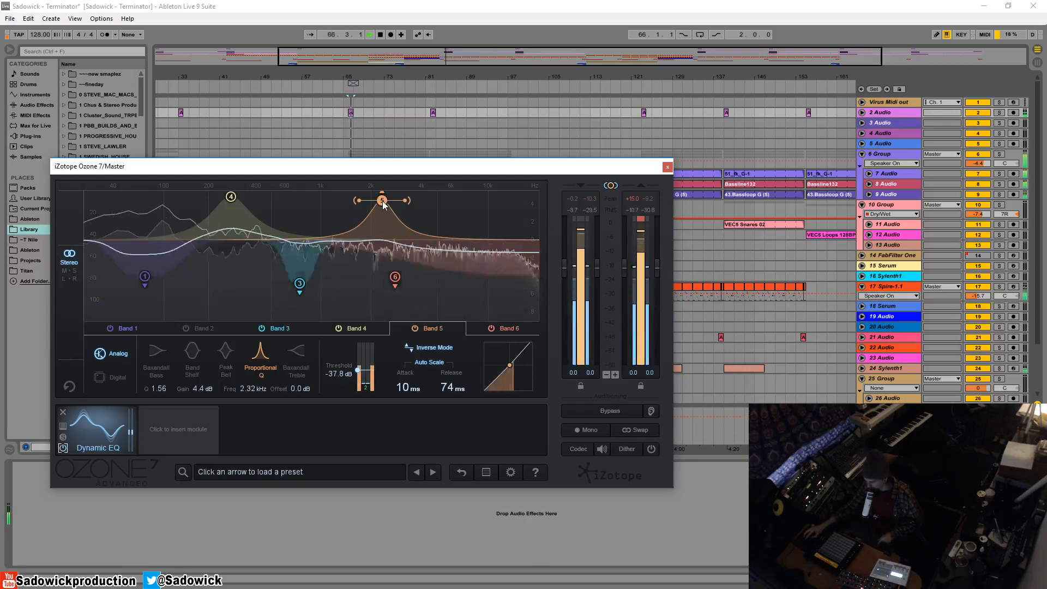
click(369, 34)
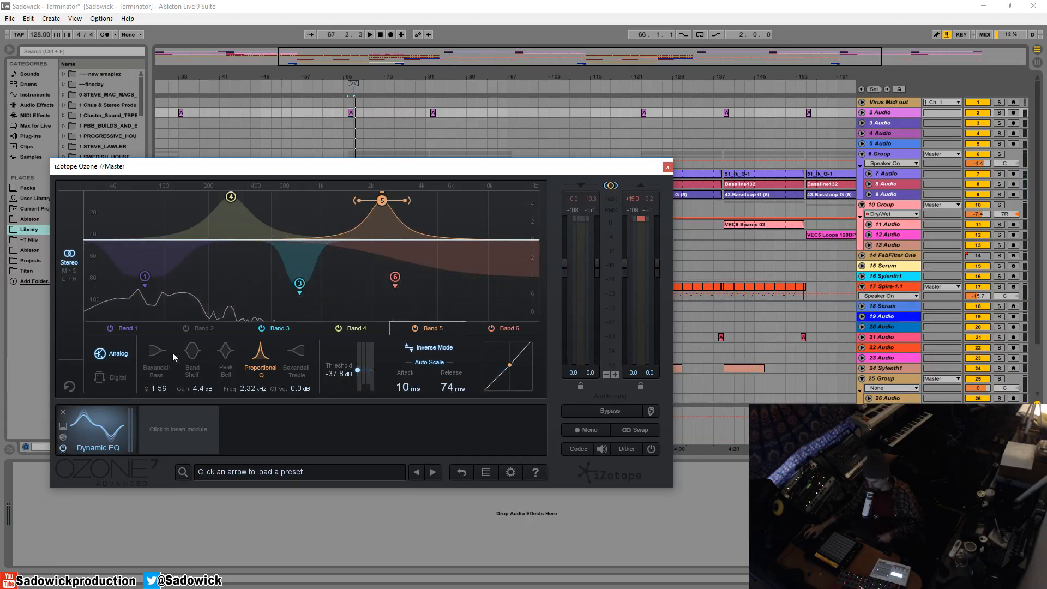
click(371, 34)
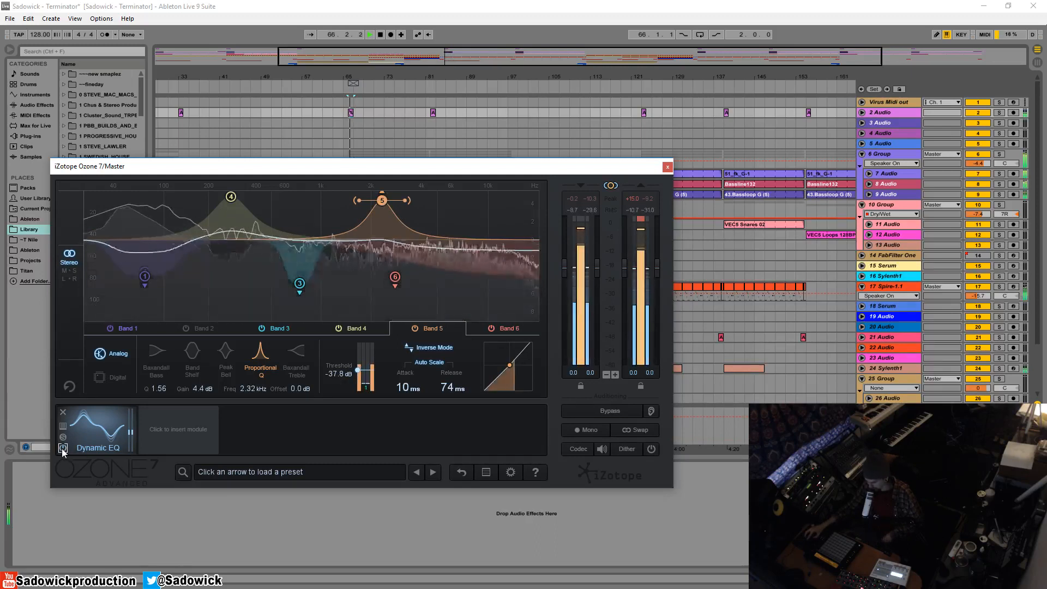
click(63, 447)
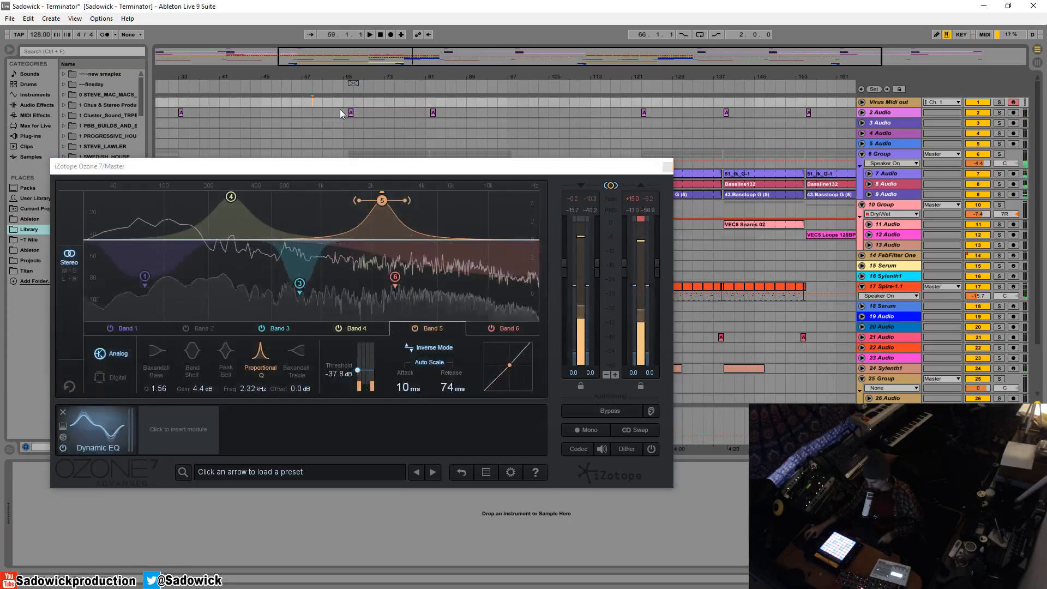
click(369, 34)
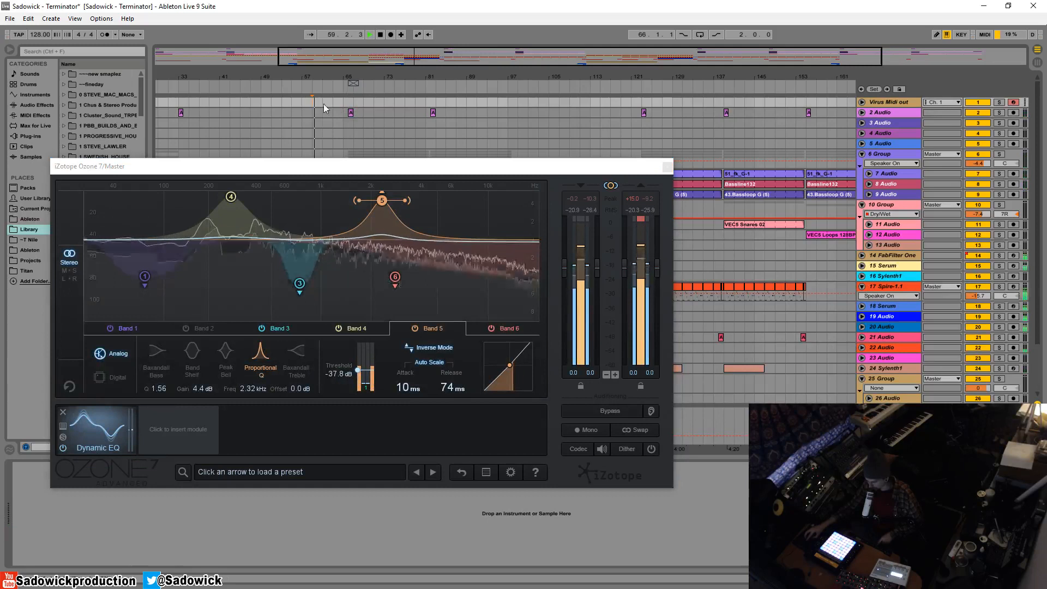